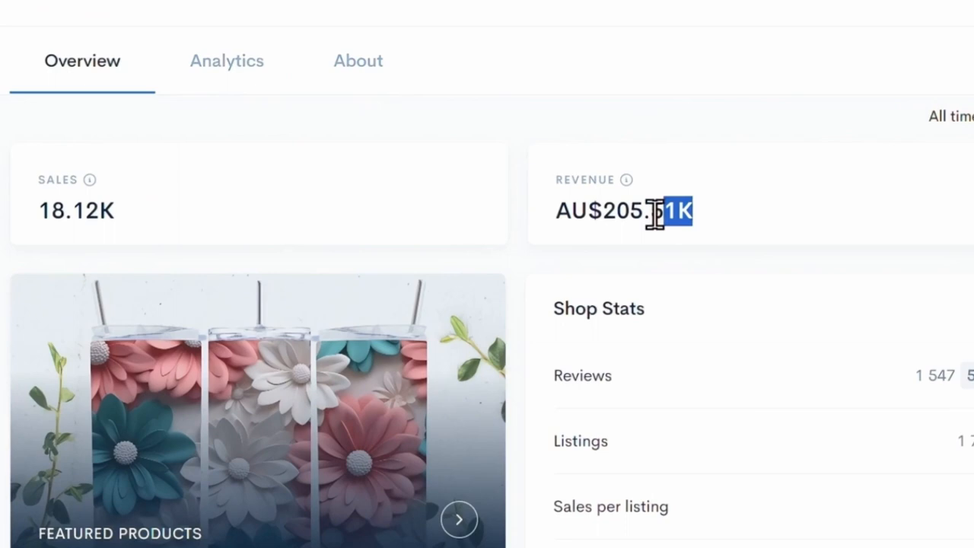
# Check the top tumbler shop's revenue and stats periods, then browse its listings grid.
pyautogui.click(950, 116)
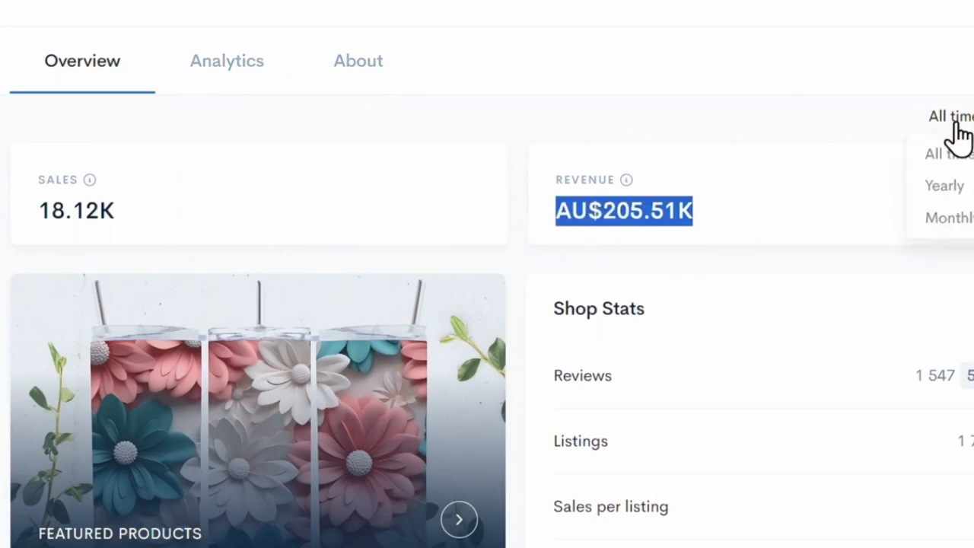
pyautogui.click(948, 218)
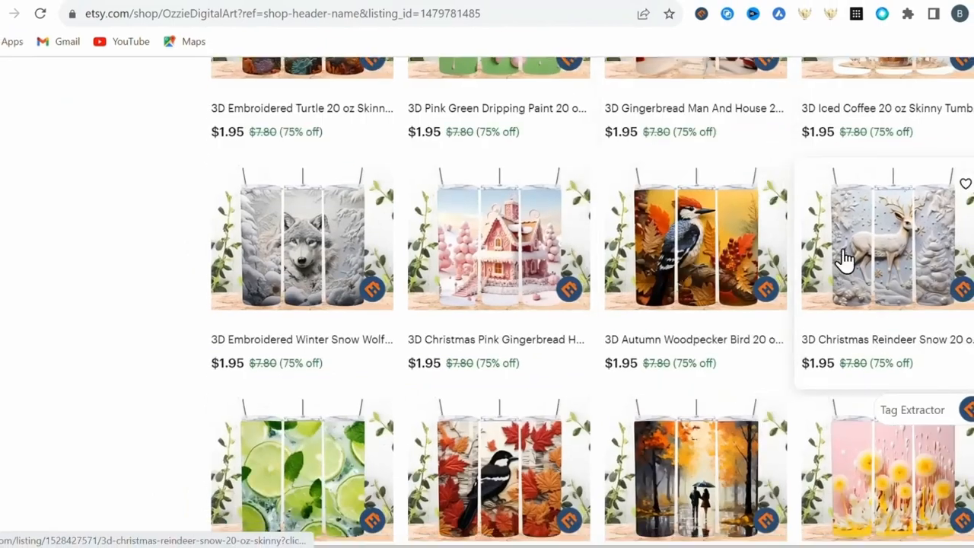
pyautogui.scroll(-3)
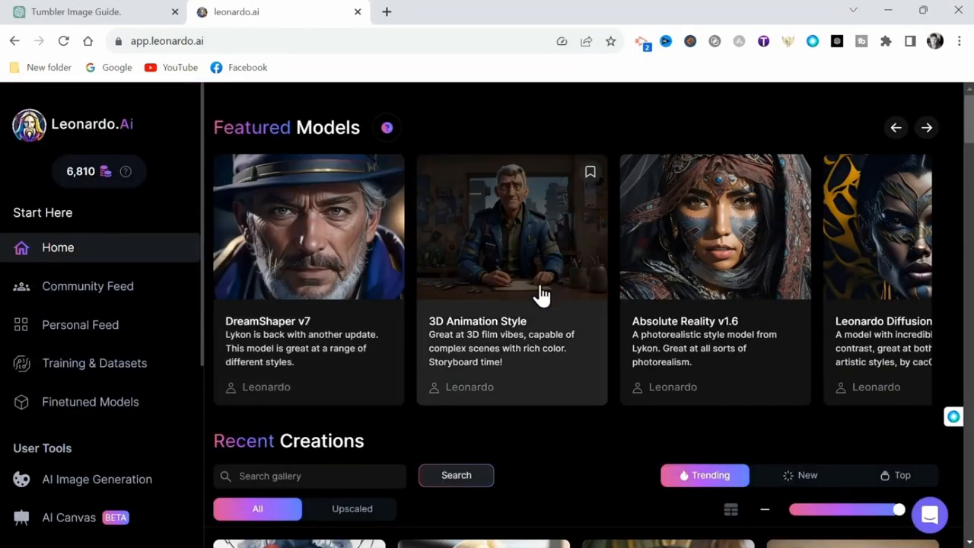
# Preview the owl on the tumbler template, the PixelBin 4x upscale and the SEO description.
pyautogui.click(308, 226)
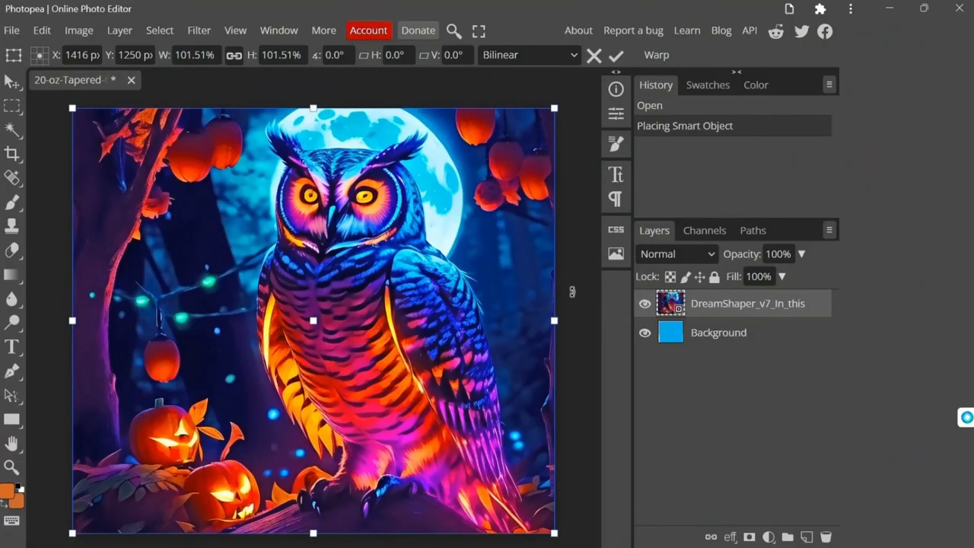
pyautogui.click(644, 302)
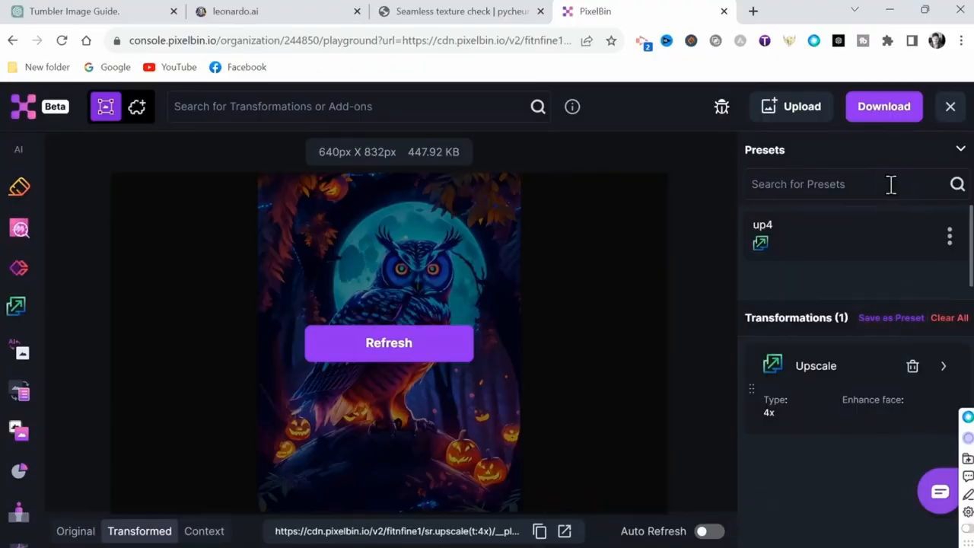
pyautogui.moveTo(784, 420)
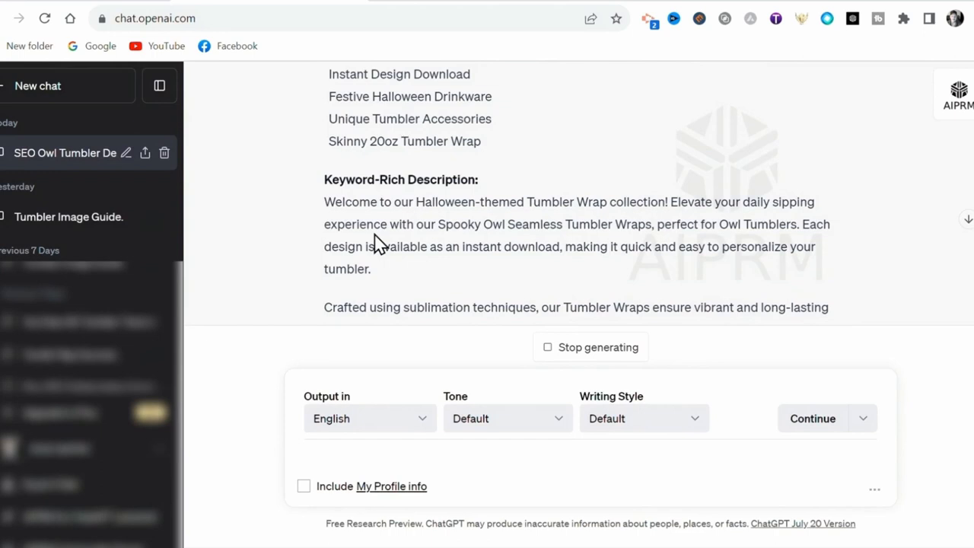
pyautogui.moveTo(856, 260)
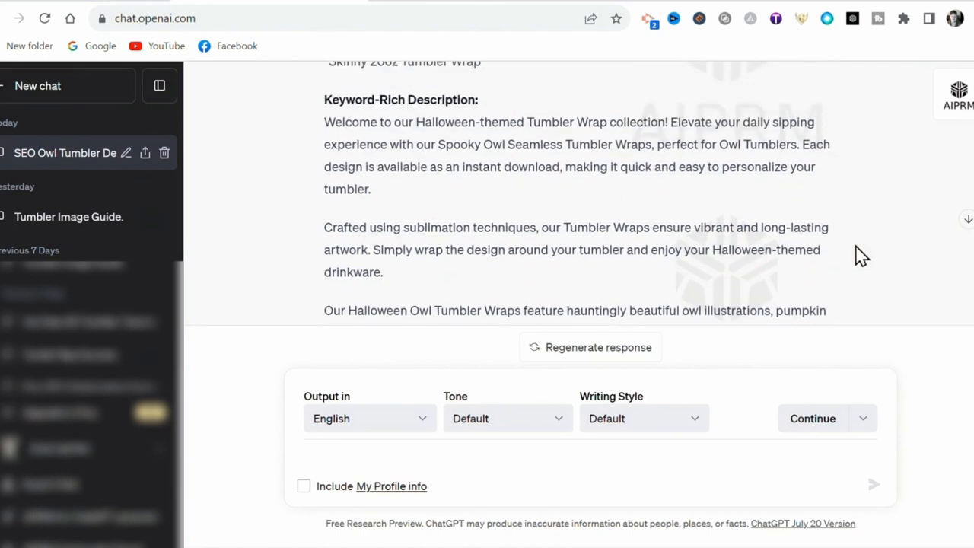
pyautogui.moveTo(875, 289)
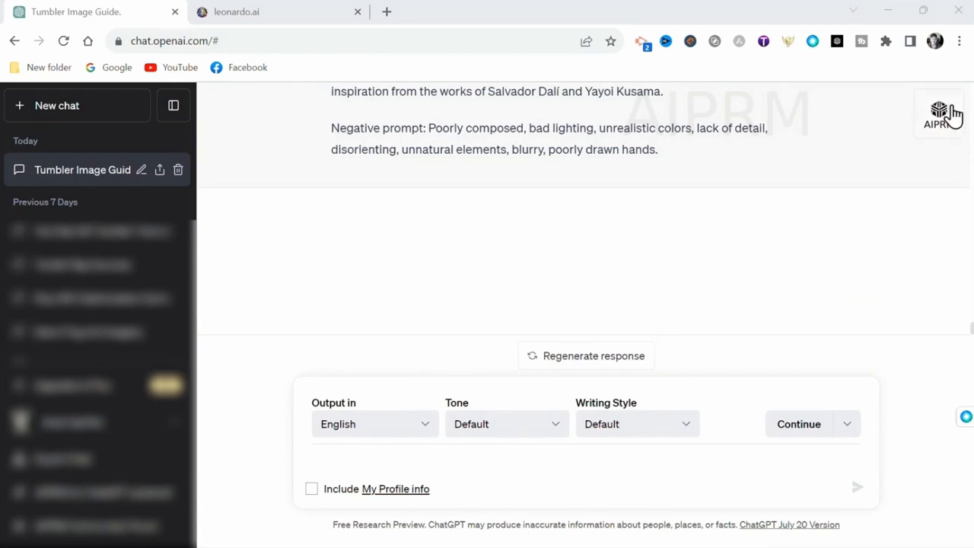
# Filter AIPRM templates to Stable Diffusion and find the 'Make AI images with Leonardo AI [2.0]' card.
pyautogui.click(939, 112)
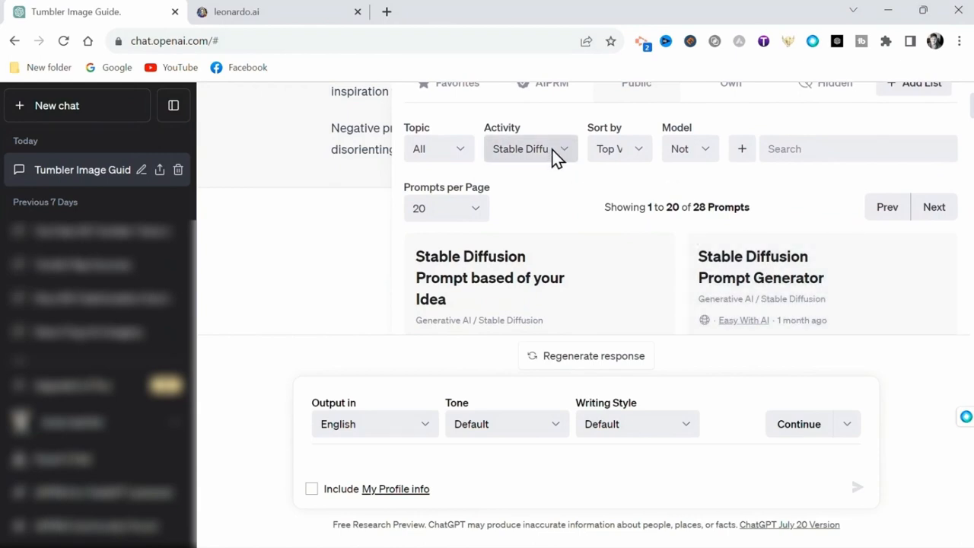
pyautogui.click(531, 148)
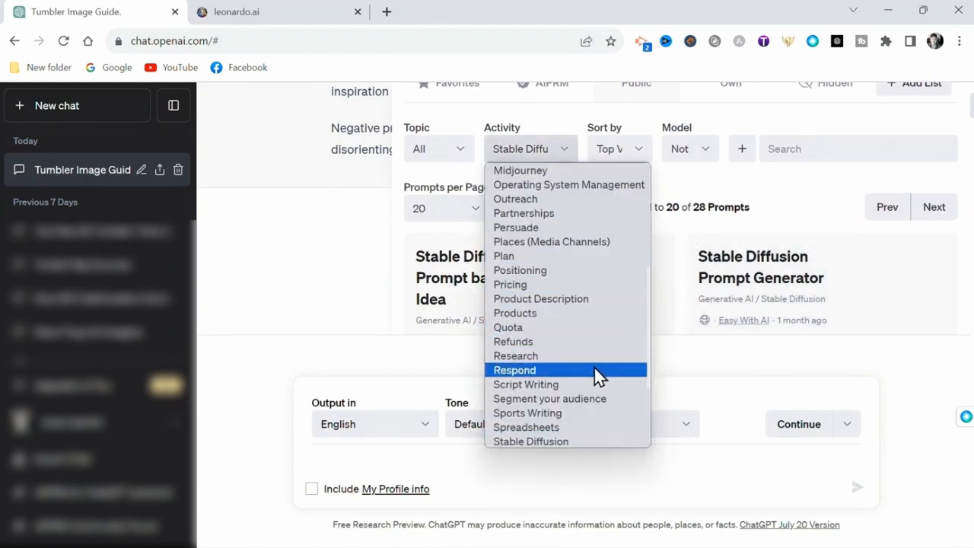
pyautogui.scroll(-3)
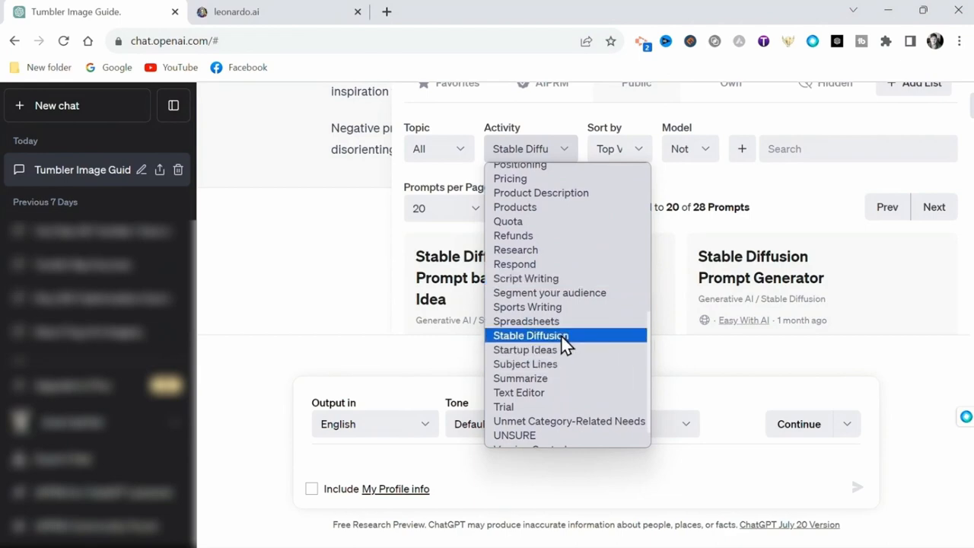
pyautogui.click(531, 336)
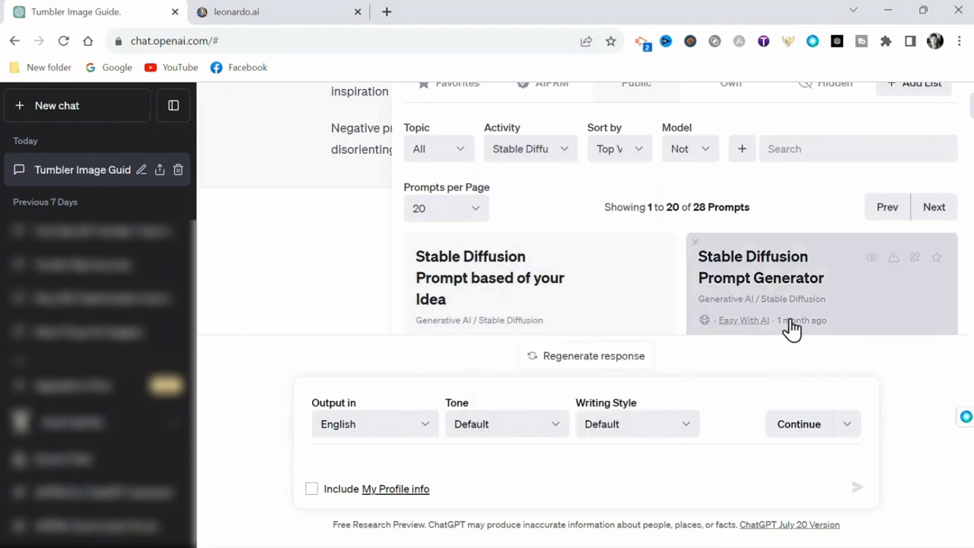
pyautogui.scroll(-3)
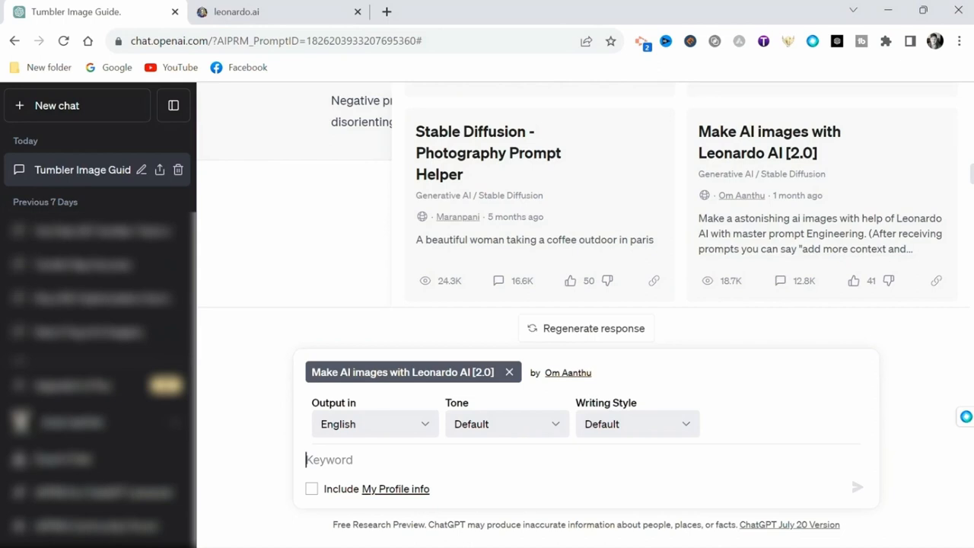
pyautogui.moveTo(900, 405)
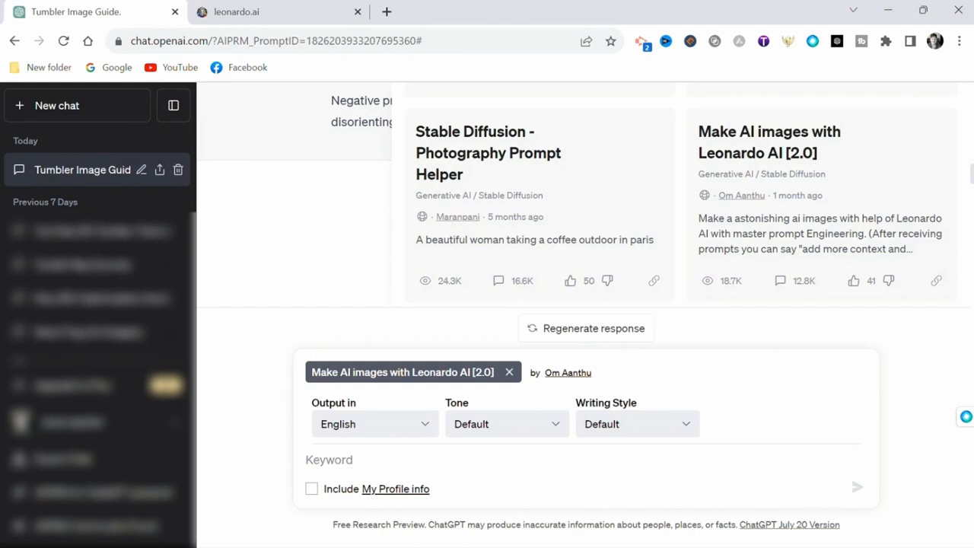
# Send the keyword 'a brightly lit neon owl, Halloween themed background' and scroll the generated prompts.
pyautogui.write('a brightly lit neon owl')
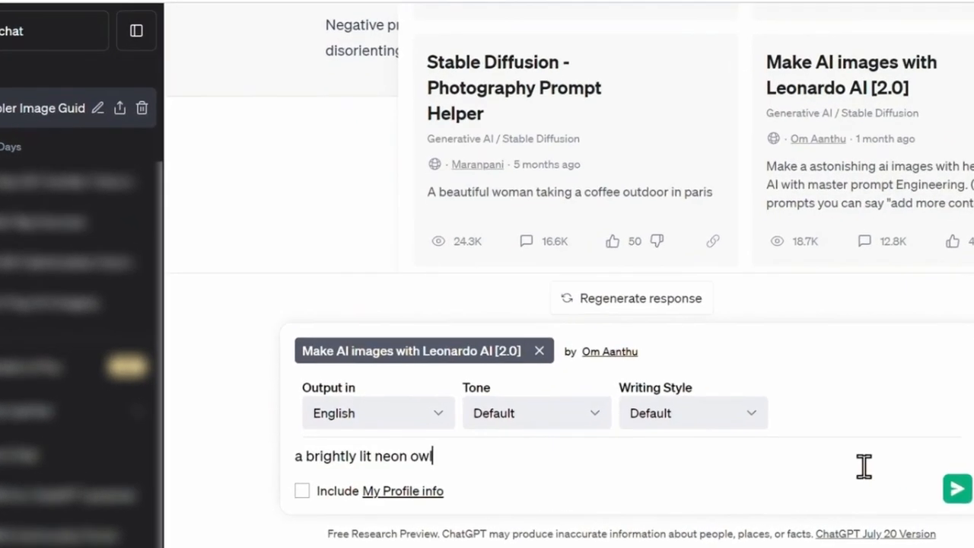
pyautogui.write(', Halloween themed backgrou')
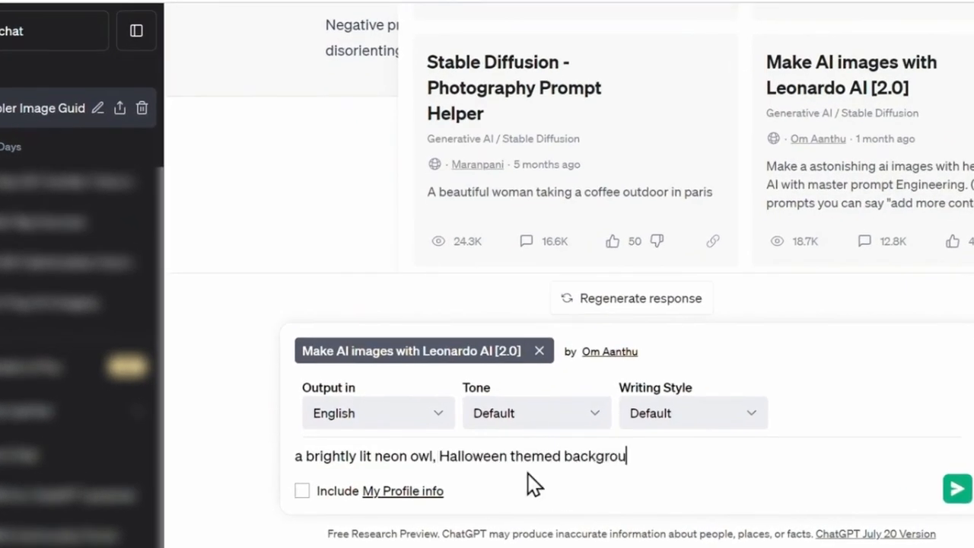
pyautogui.click(957, 488)
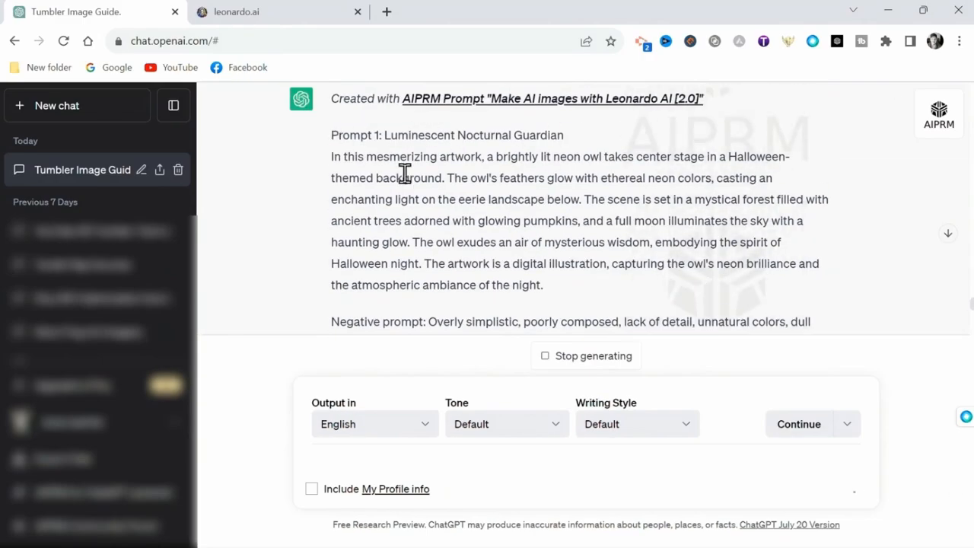
pyautogui.scroll(-3)
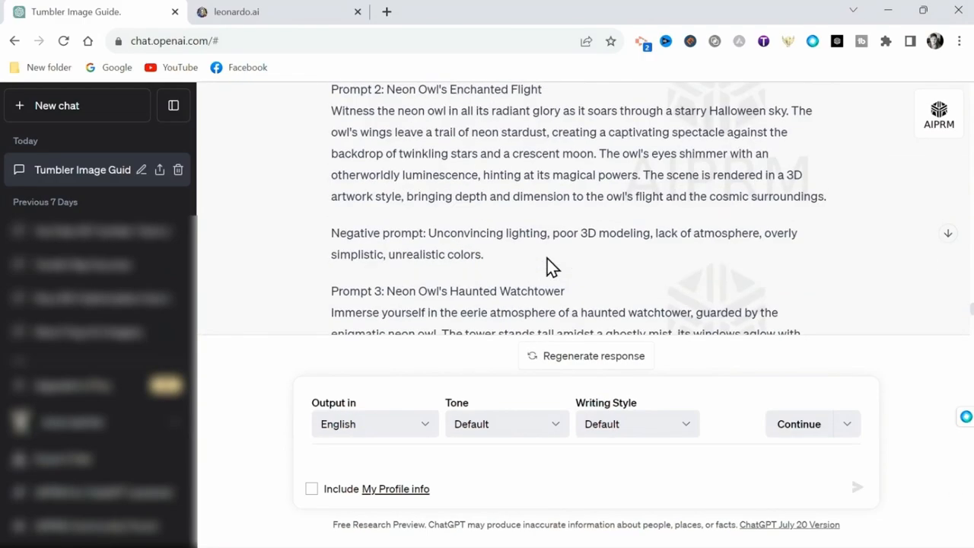
pyautogui.scroll(-3)
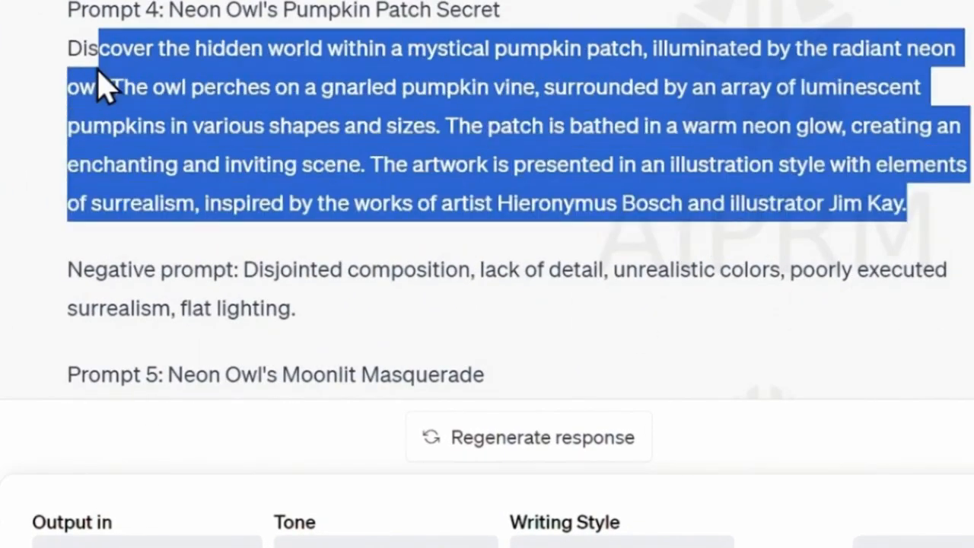
# Open DreamShaper v7 in Leonardo.Ai and start its image generation tool.
pyautogui.click(277, 11)
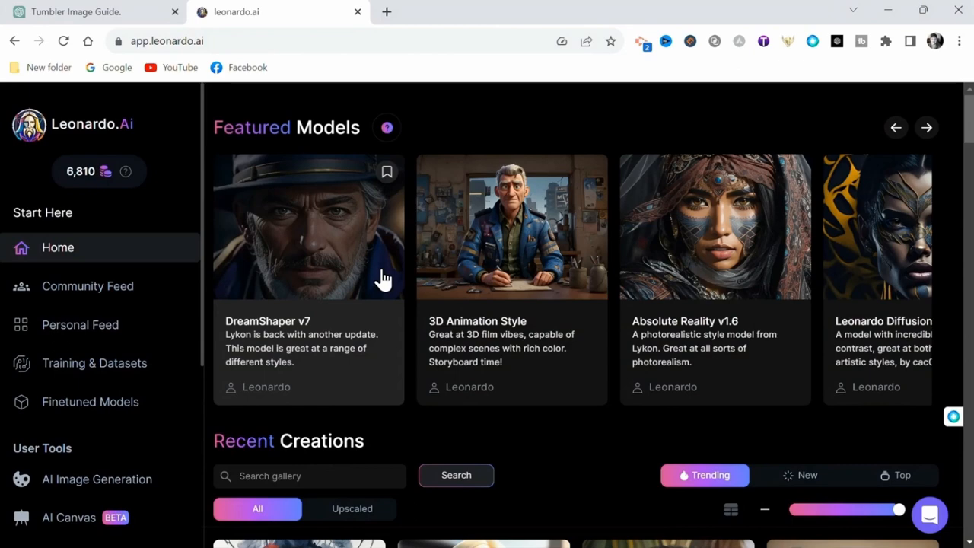
pyautogui.moveTo(689, 274)
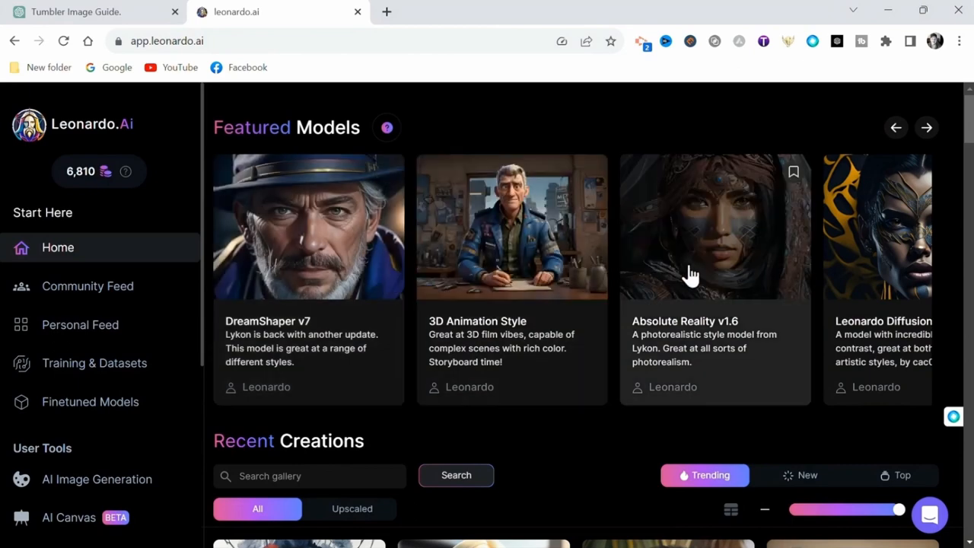
pyautogui.moveTo(326, 228)
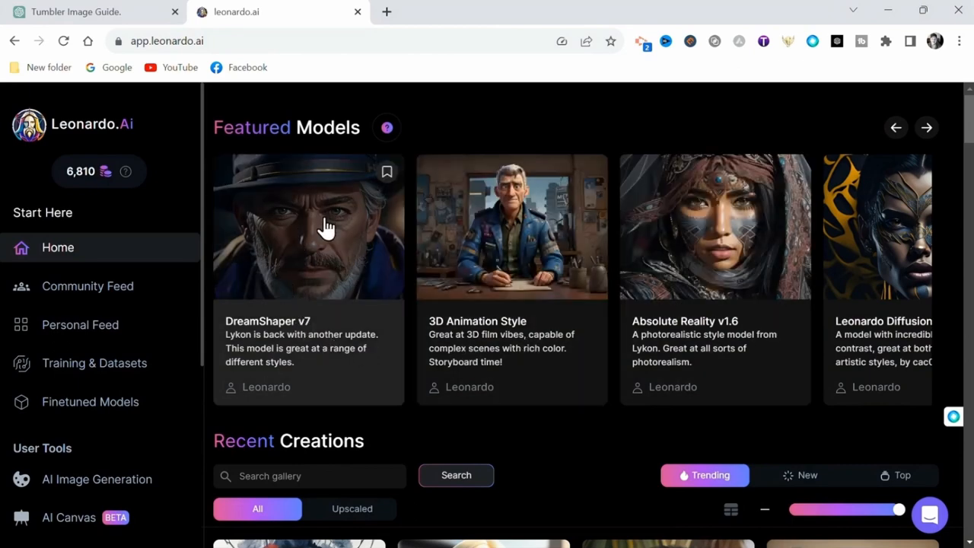
pyautogui.click(308, 226)
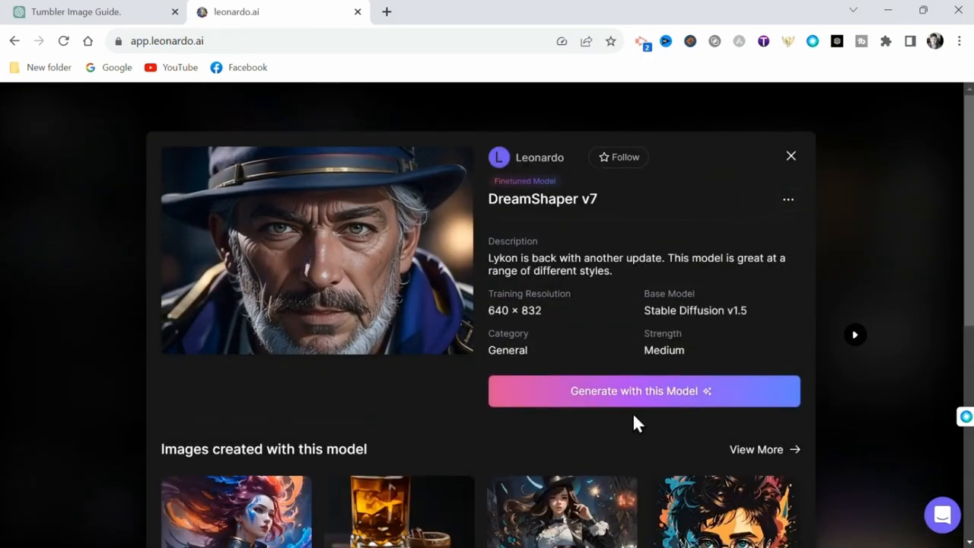
pyautogui.click(642, 390)
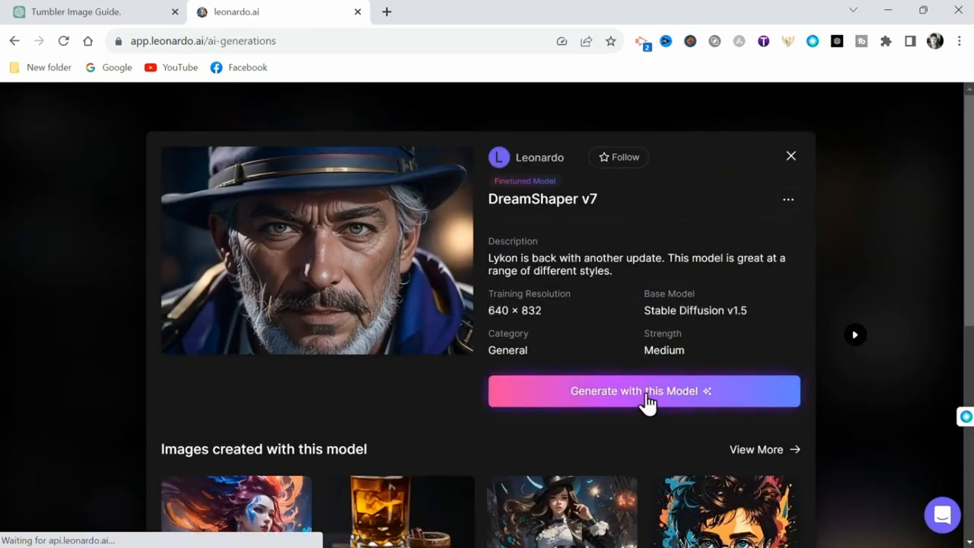
pyautogui.click(643, 390)
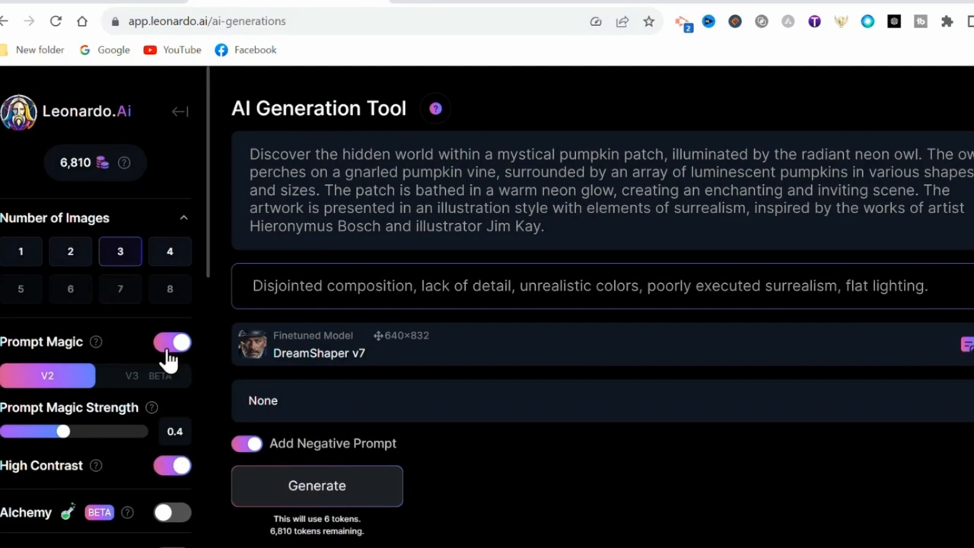
# Scroll the generation settings and adjust an option in the lower panel.
pyautogui.scroll(-3)
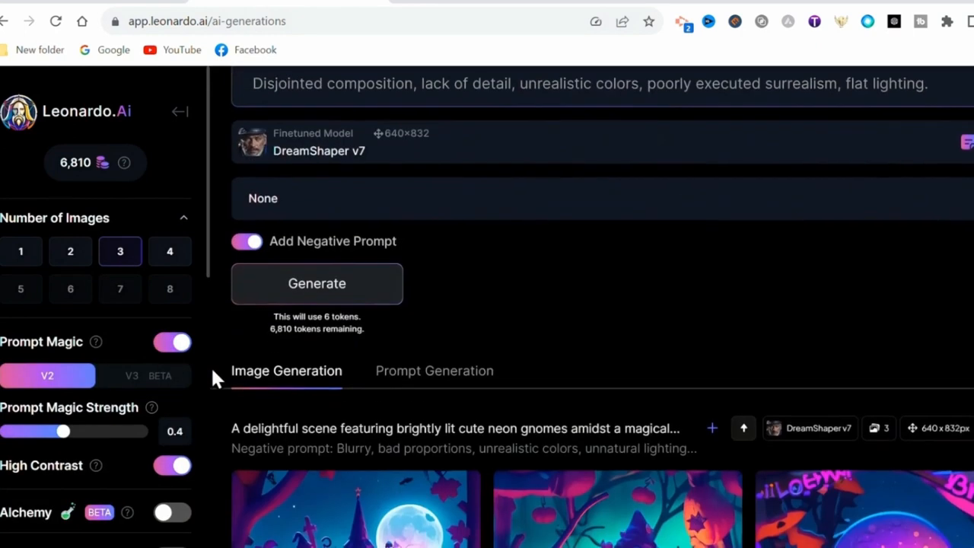
pyautogui.scroll(-3)
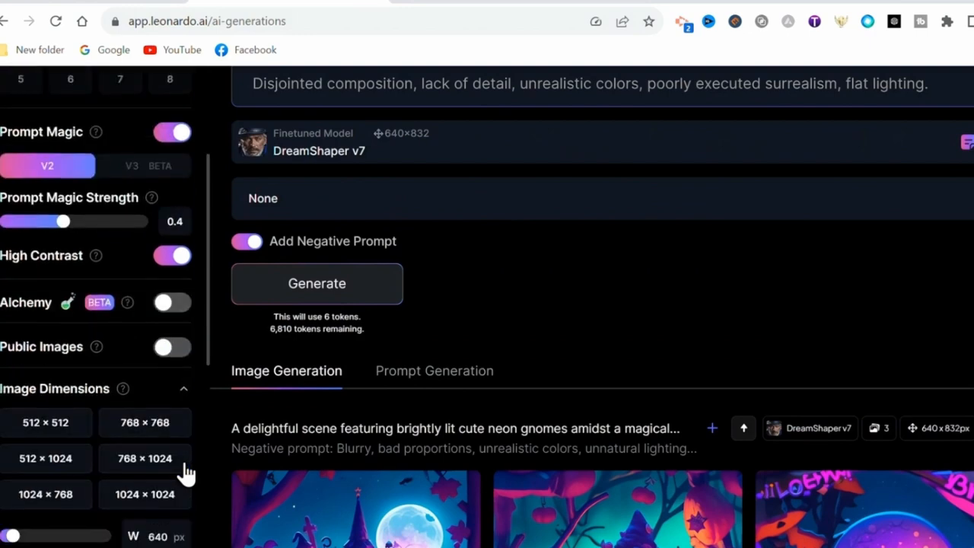
pyautogui.scroll(-3)
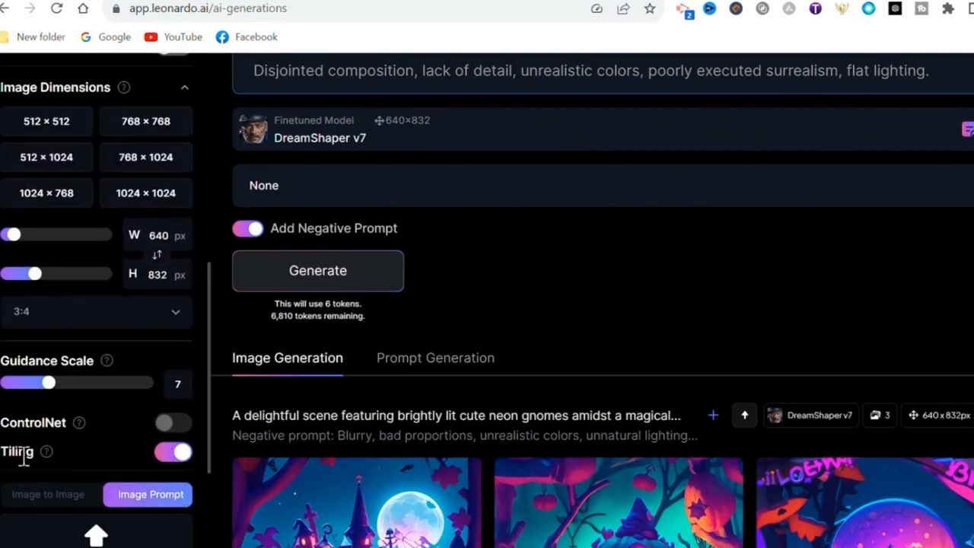
pyautogui.click(173, 452)
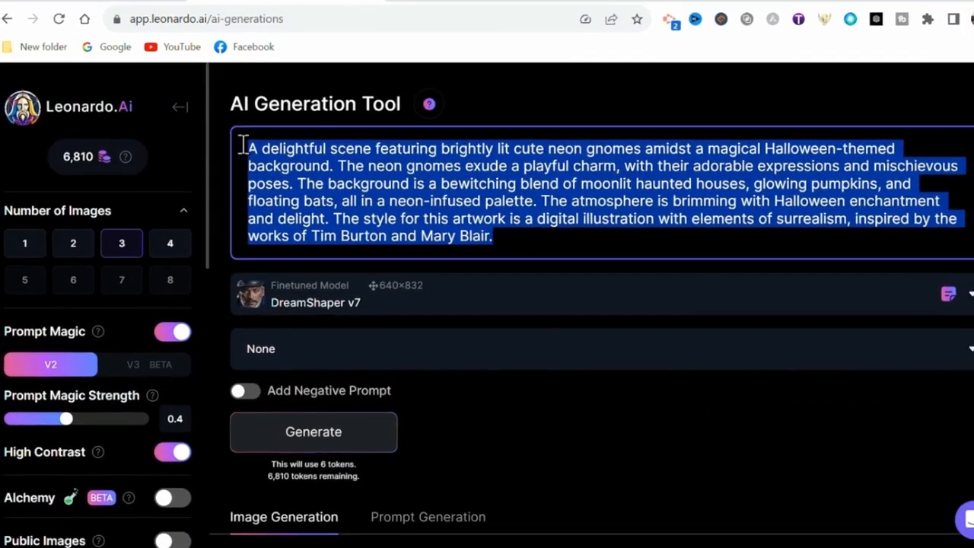
# Replace the old gnome prompt with the owl prompt and generate three tileable images.
pyautogui.click(77, 11)
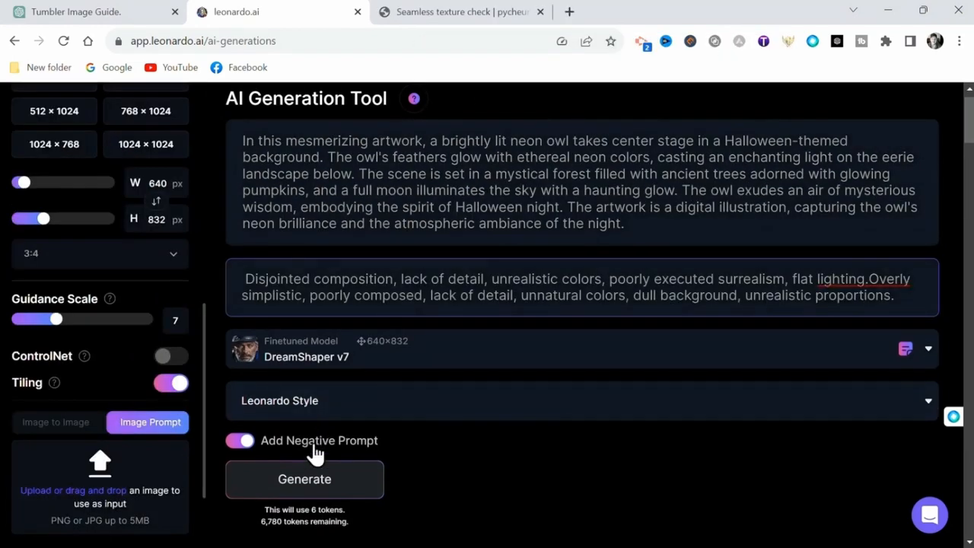
pyautogui.moveTo(554, 475)
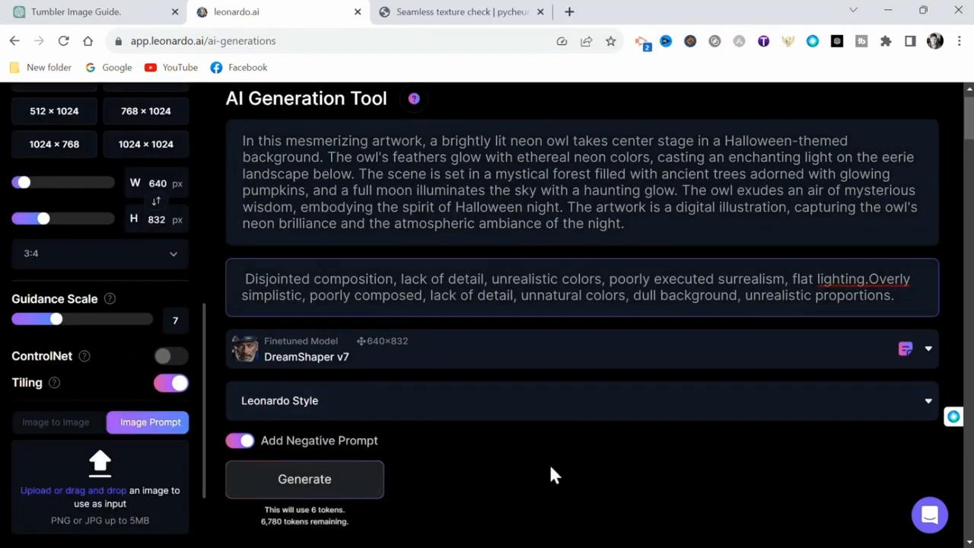
pyautogui.click(304, 478)
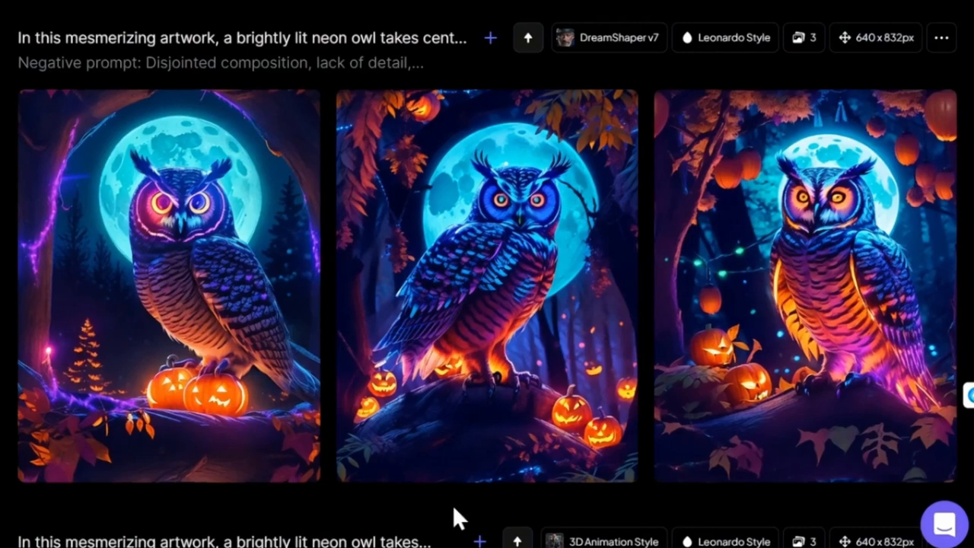
pyautogui.scroll(-3)
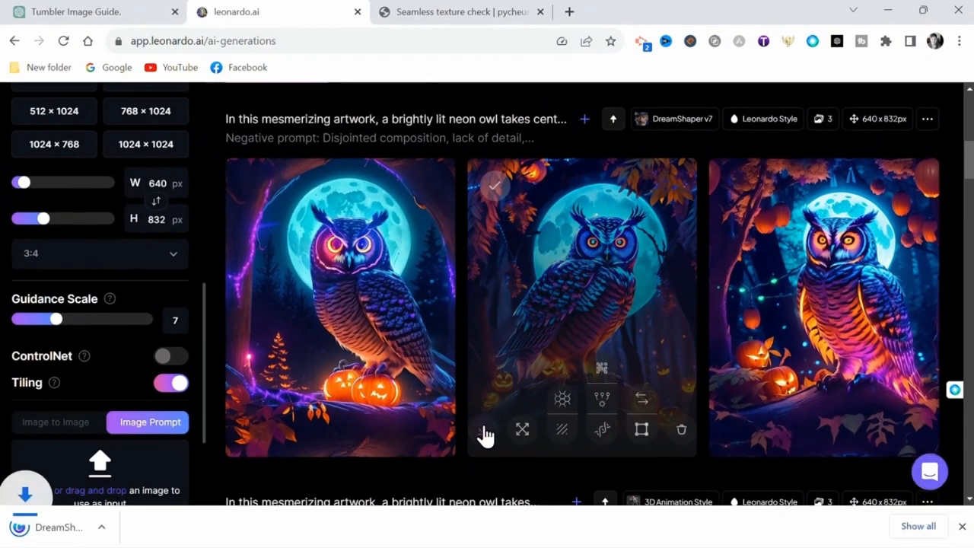
pyautogui.click(461, 11)
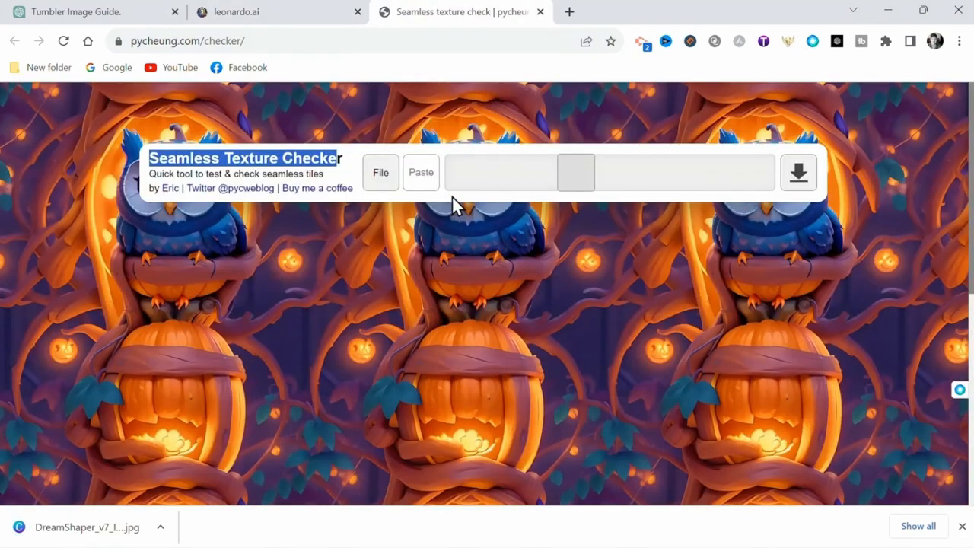
# Load the downloaded neon owl image into the Seamless Texture Checker.
pyautogui.click(381, 171)
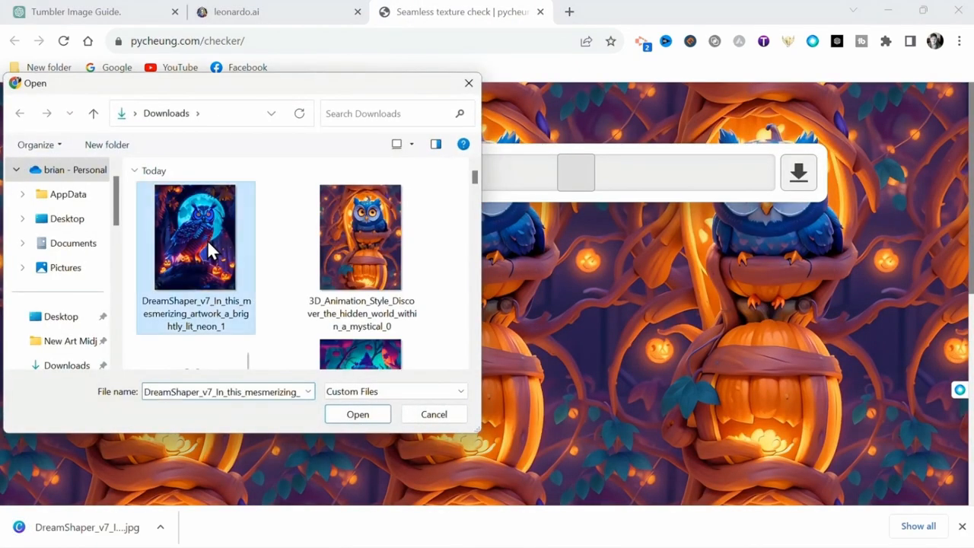
pyautogui.click(357, 414)
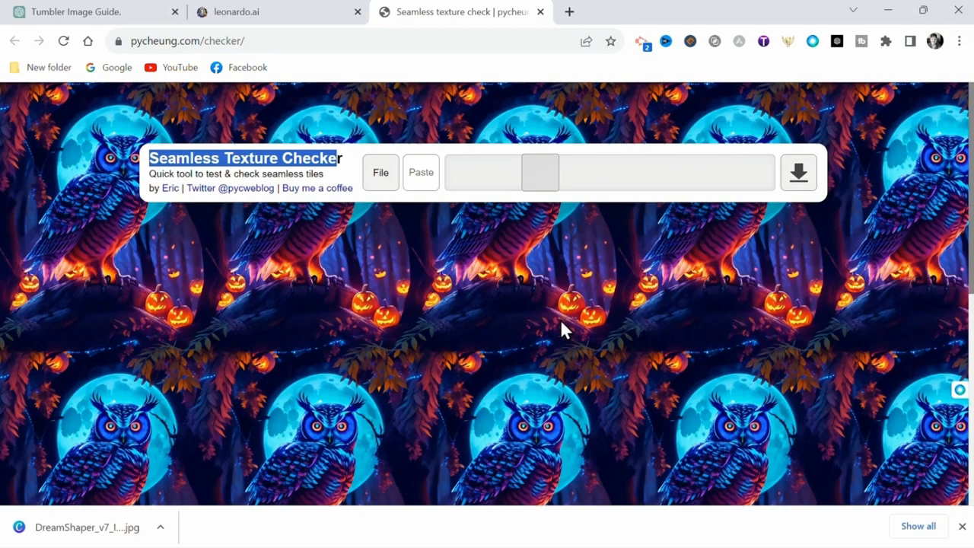
pyautogui.moveTo(531, 296)
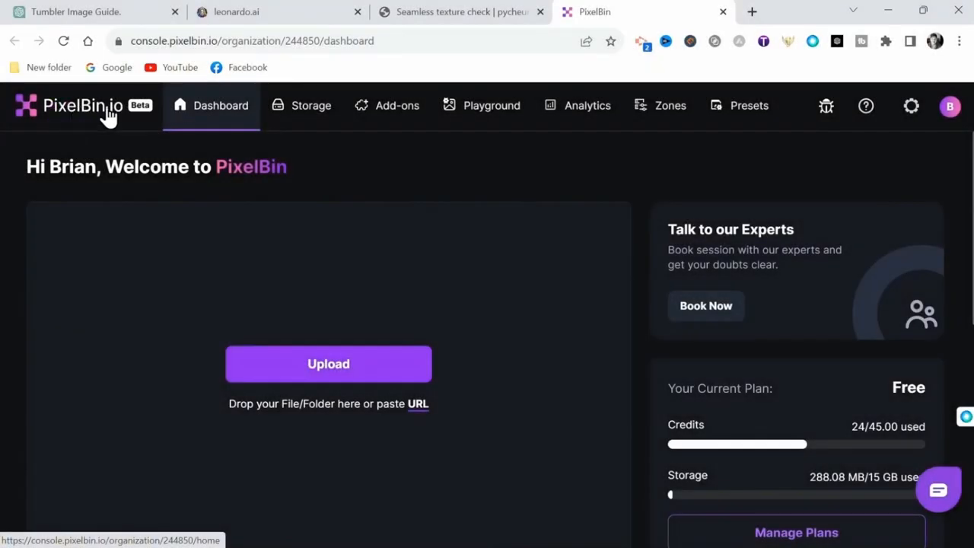
pyautogui.moveTo(108, 130)
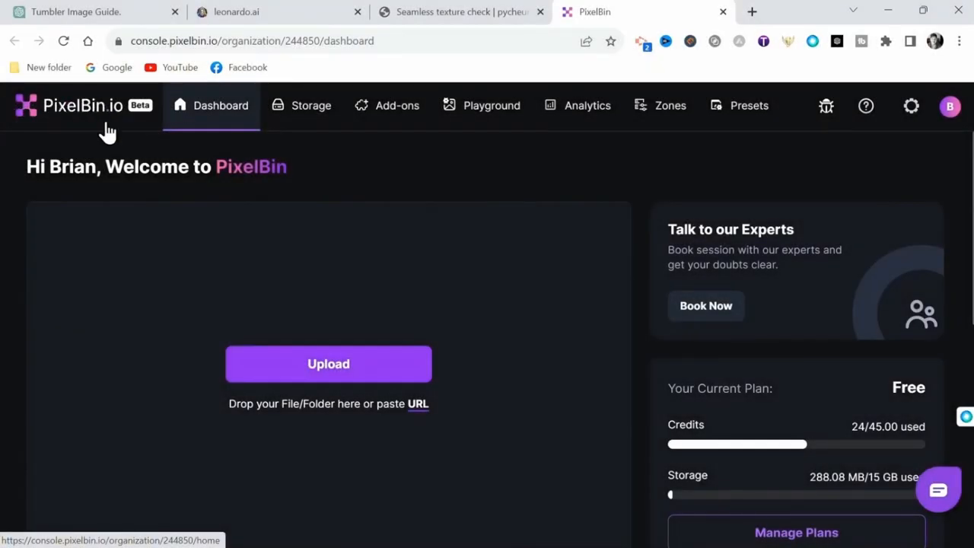
# Upload the neon owl image to PixelBin.io storage.
pyautogui.click(328, 363)
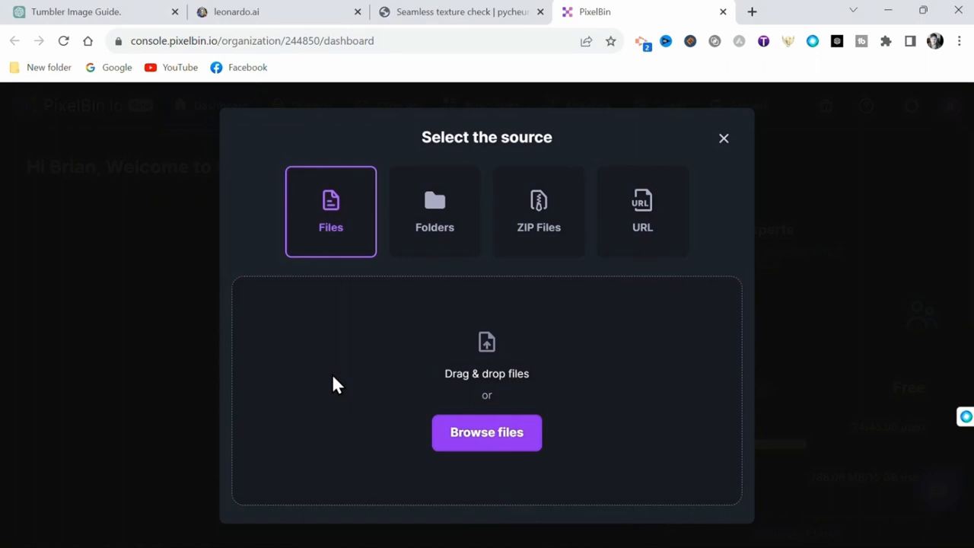
pyautogui.moveTo(486, 432)
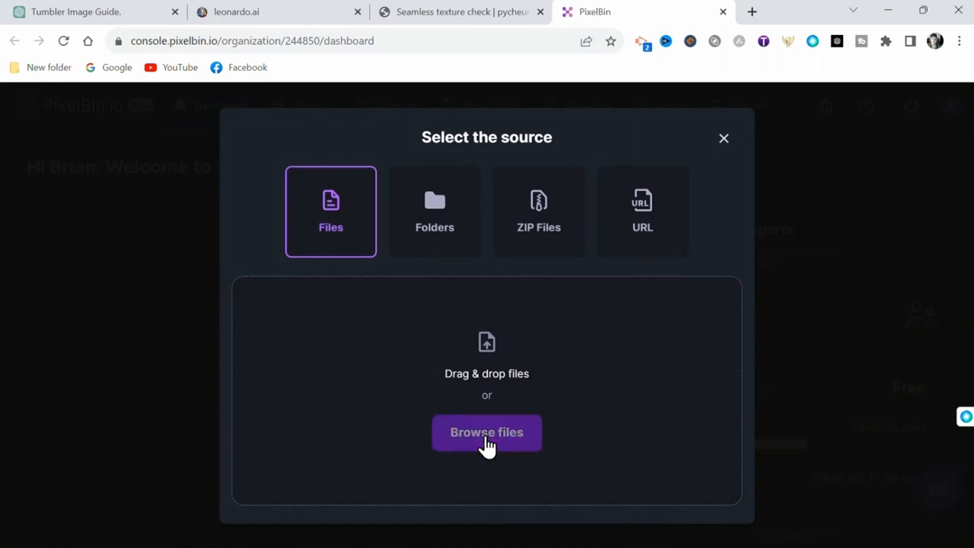
pyautogui.click(486, 432)
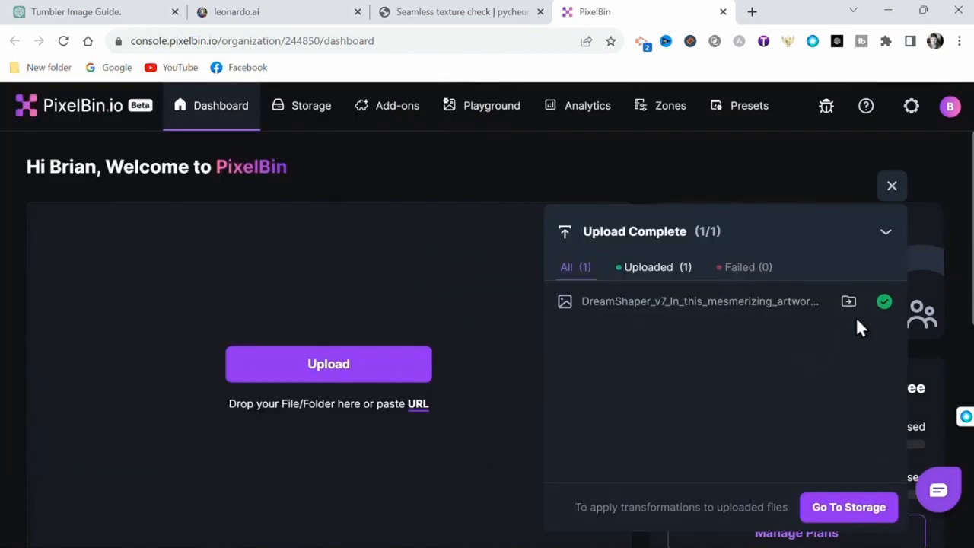
pyautogui.click(848, 507)
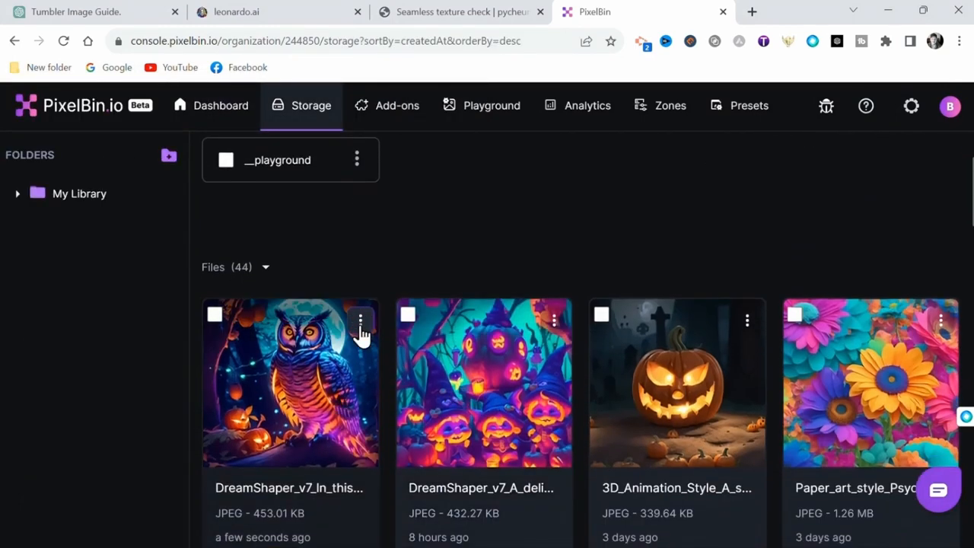
# Apply a 4x upscale to the uploaded owl, giving 2560 × 3328 pixels.
pyautogui.click(360, 320)
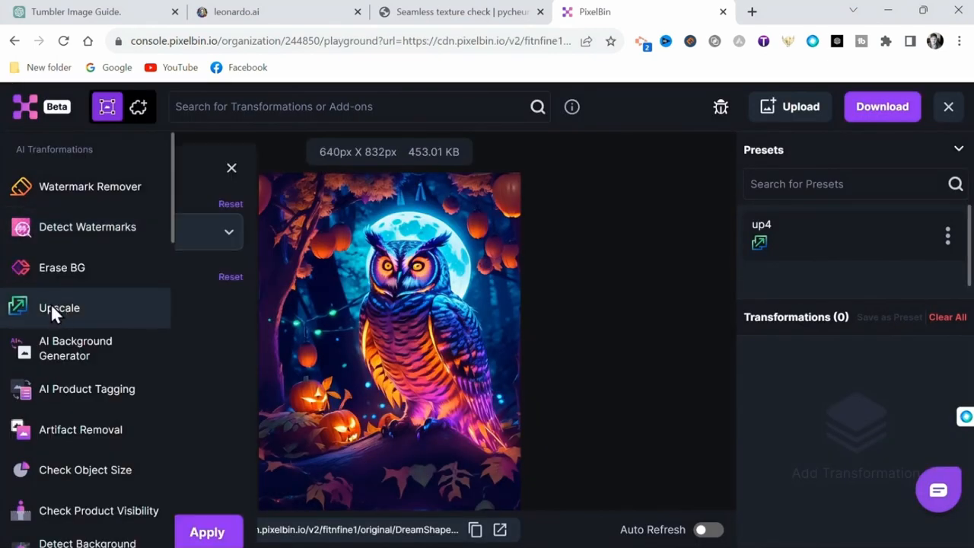
pyautogui.click(58, 307)
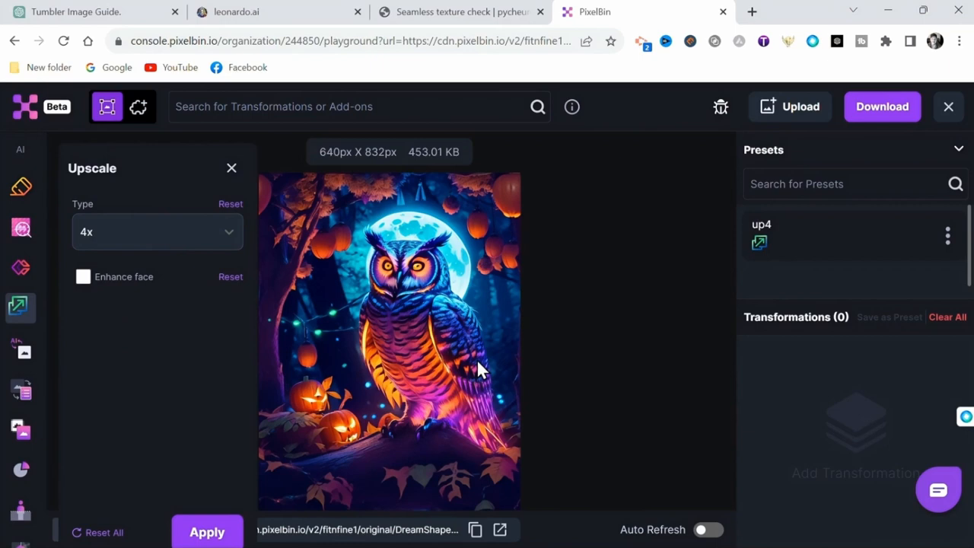
pyautogui.click(206, 531)
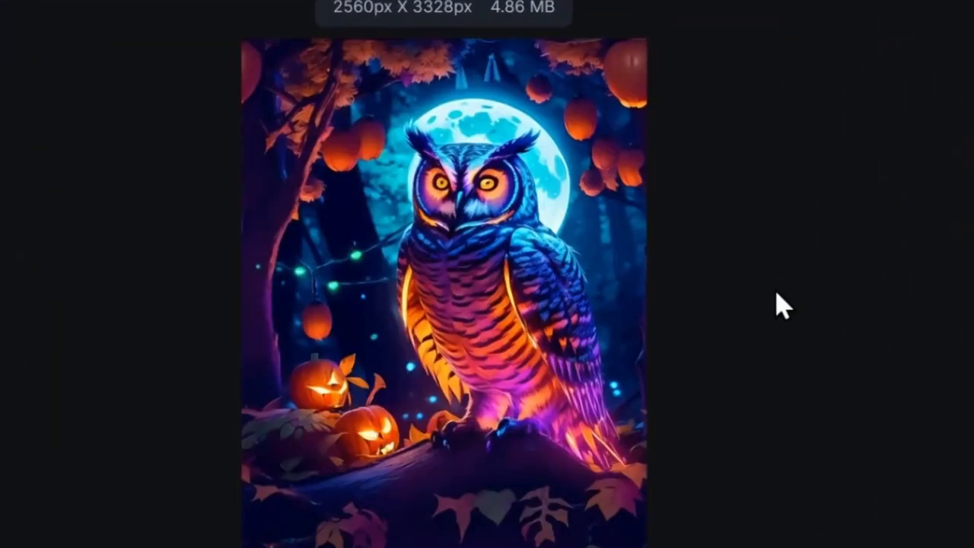
pyautogui.moveTo(506, 190)
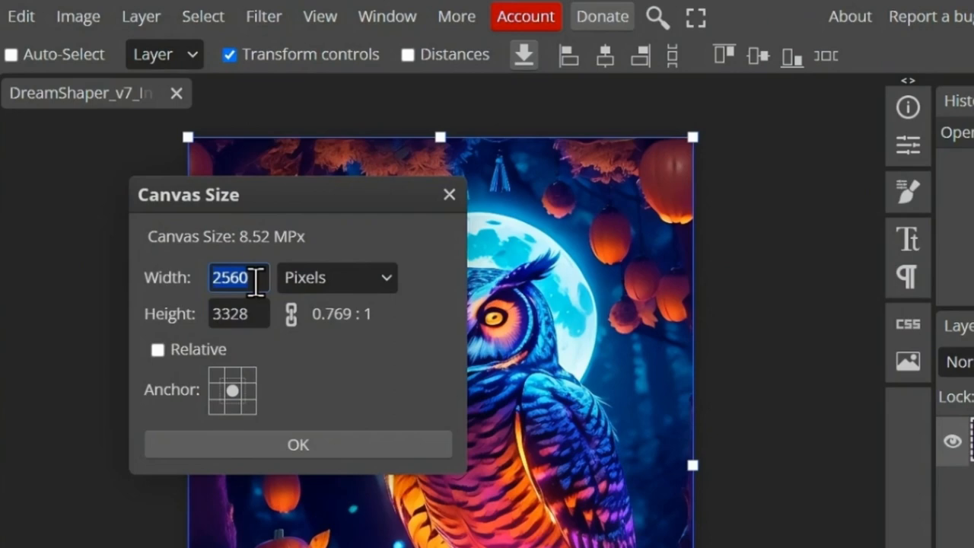
# Resize the owl canvas to 2790 × 2460 and apply brightness/contrast.
pyautogui.write('2790')
pyautogui.click(238, 313)
pyautogui.write('2460')
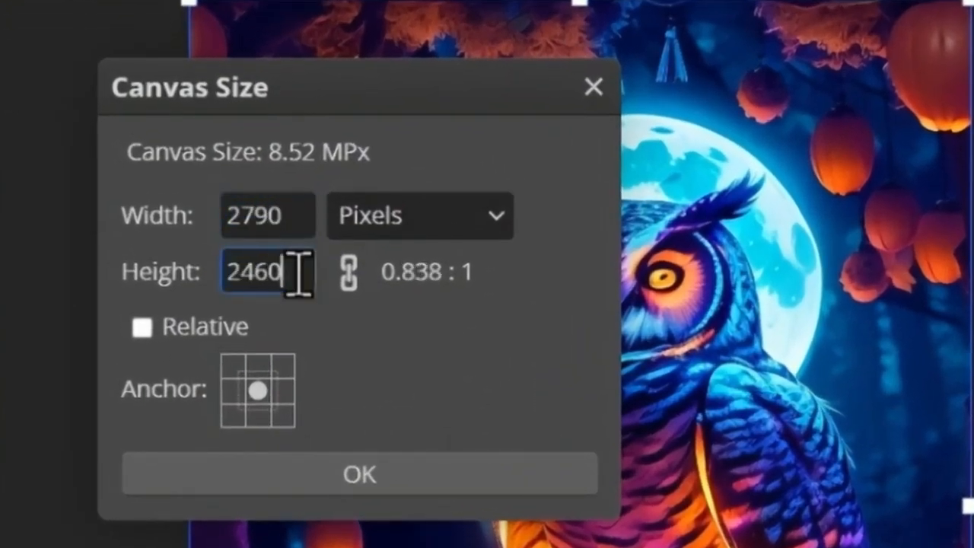
pyautogui.click(360, 474)
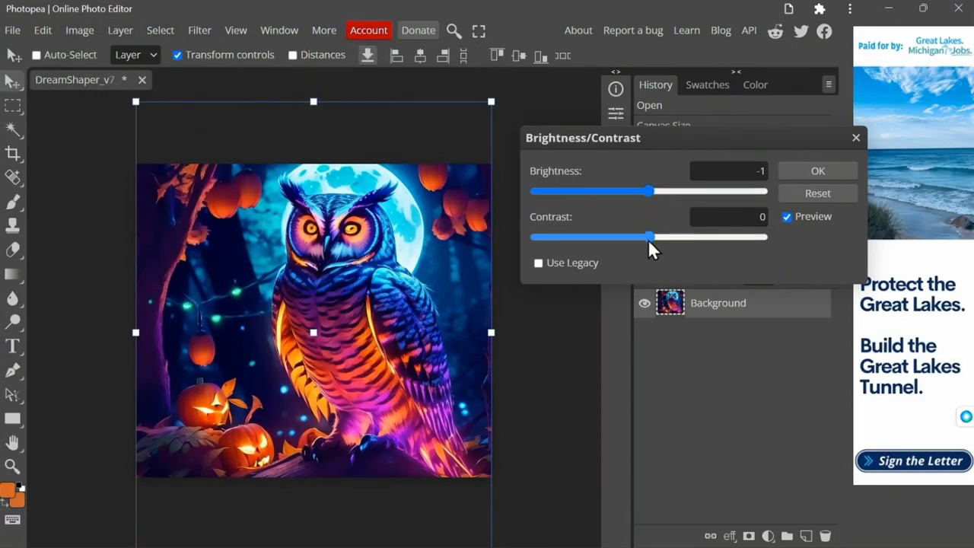
pyautogui.click(79, 29)
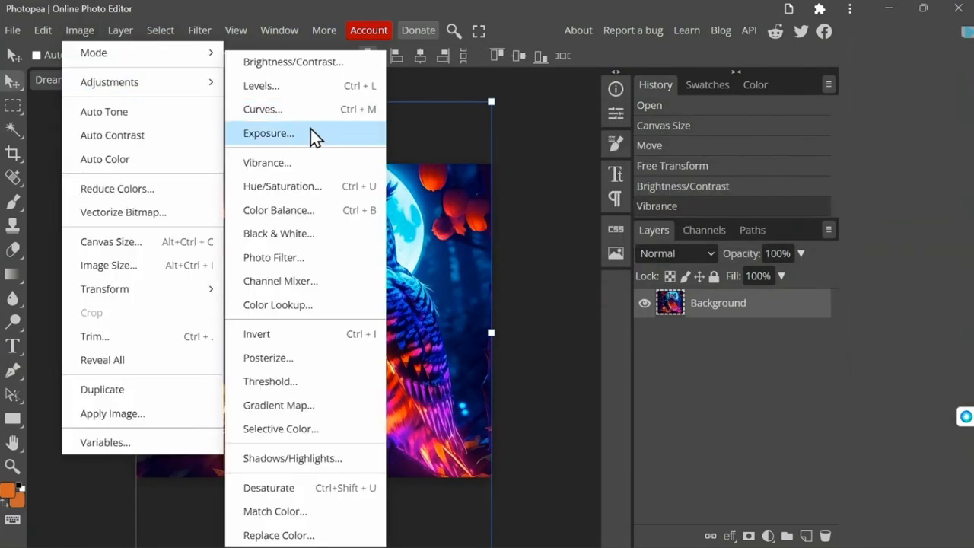
# Adjust the owl's shadows and highlights tones.
pyautogui.click(282, 186)
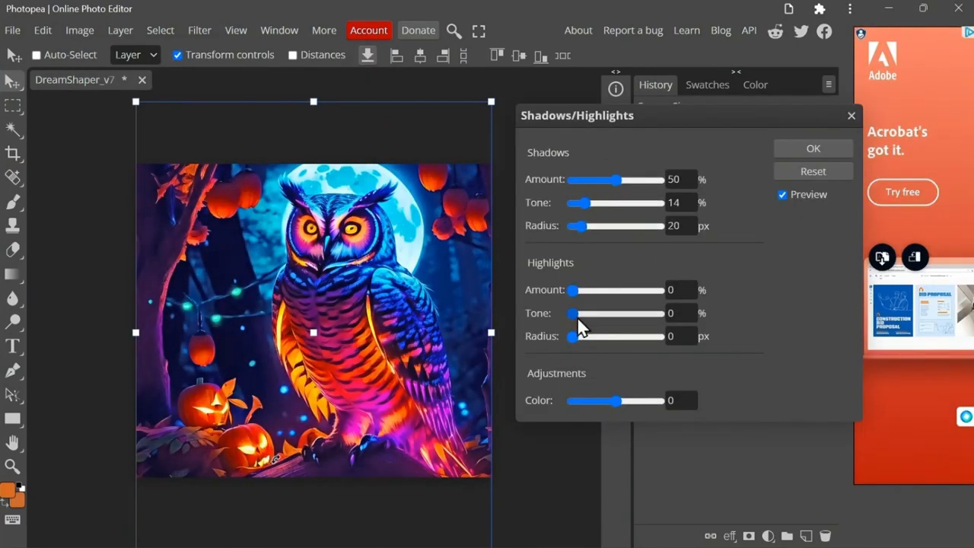
pyautogui.moveTo(596, 178); pyautogui.dragTo(607, 179)
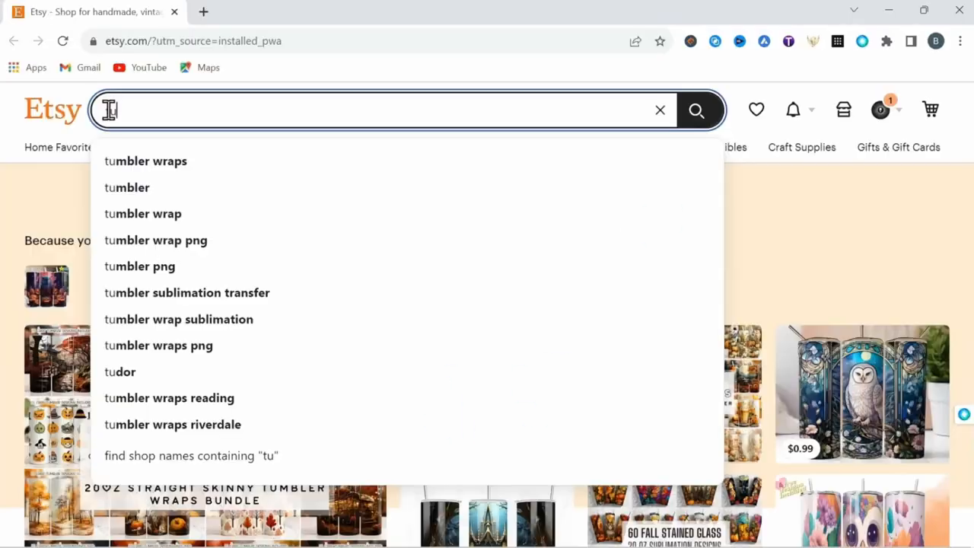
# Search Etsy for 'tumbler templates' and browse the straight and tapered wrap template listing.
pyautogui.write('tumbler t')
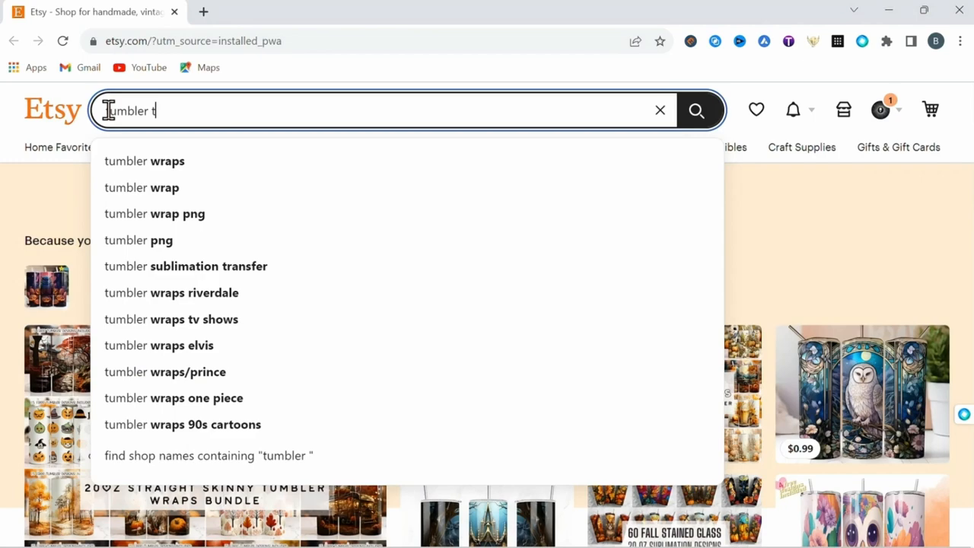
pyautogui.write('emplates')
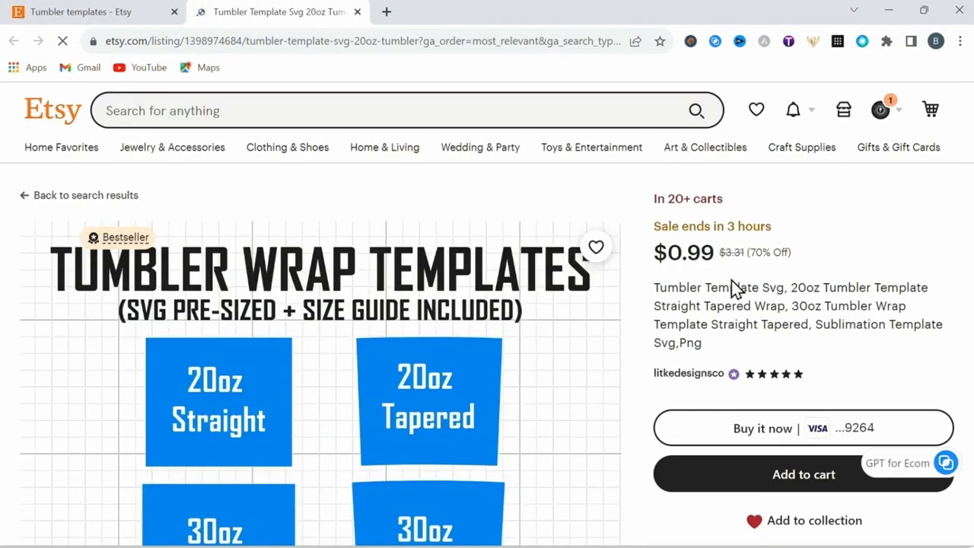
pyautogui.scroll(-3)
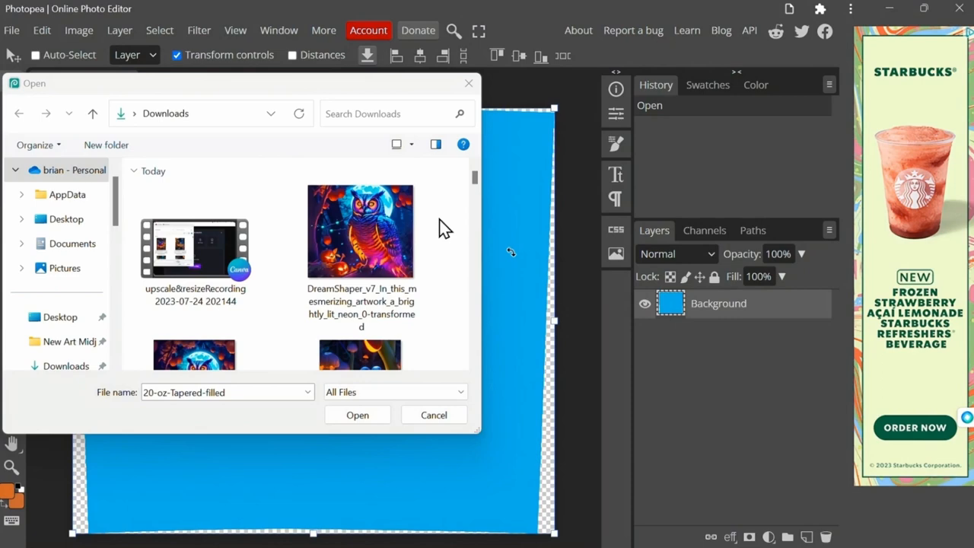
# Place the upscaled owl image into the tapered template and lower its opacity.
pyautogui.doubleClick(361, 231)
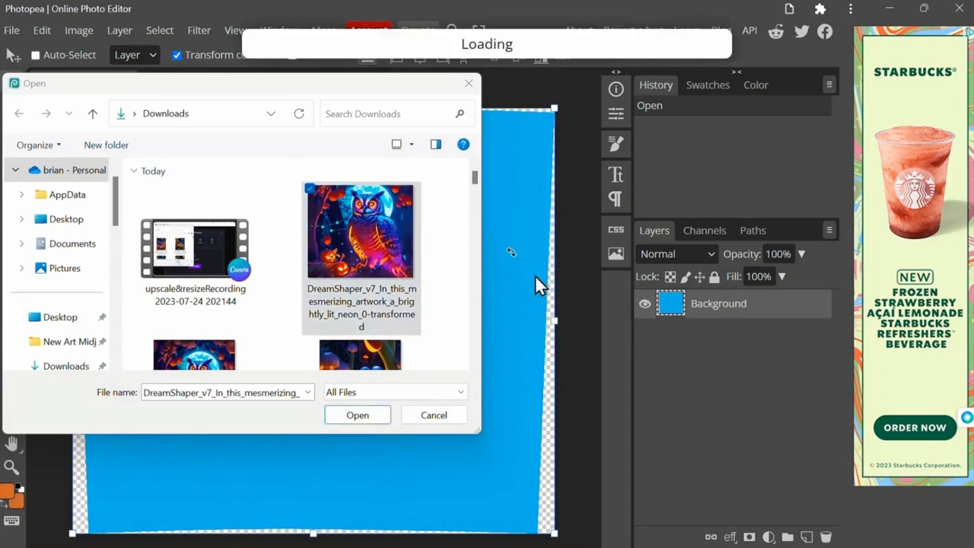
pyautogui.click(357, 414)
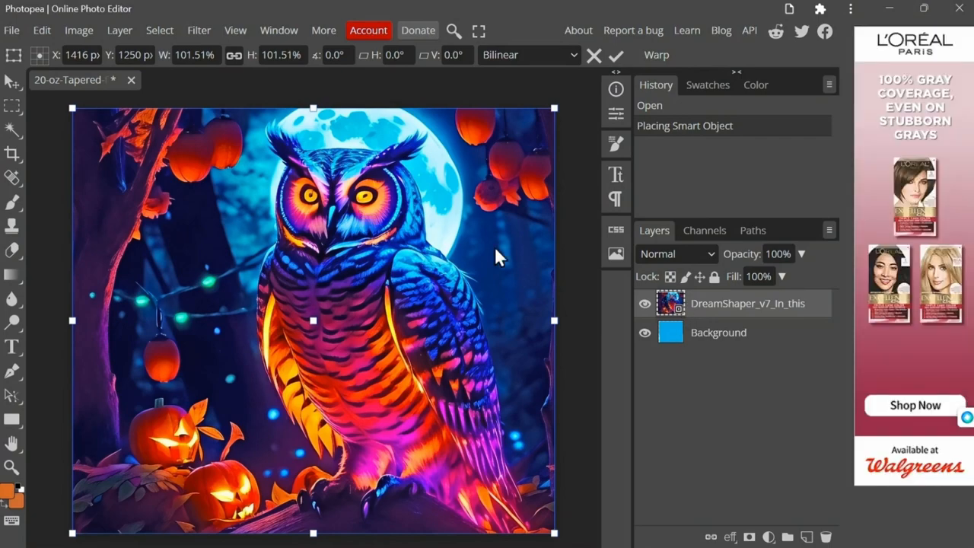
pyautogui.click(644, 303)
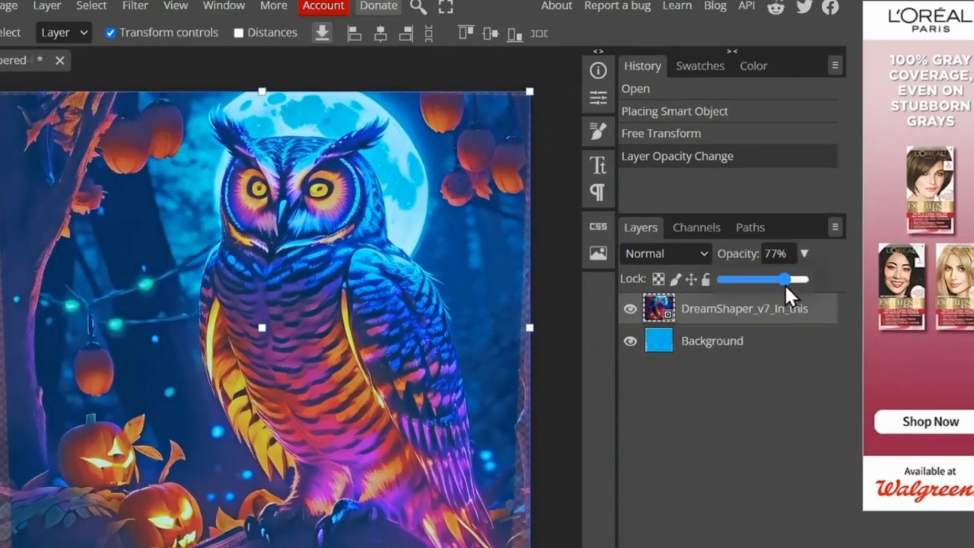
pyautogui.click(21, 25)
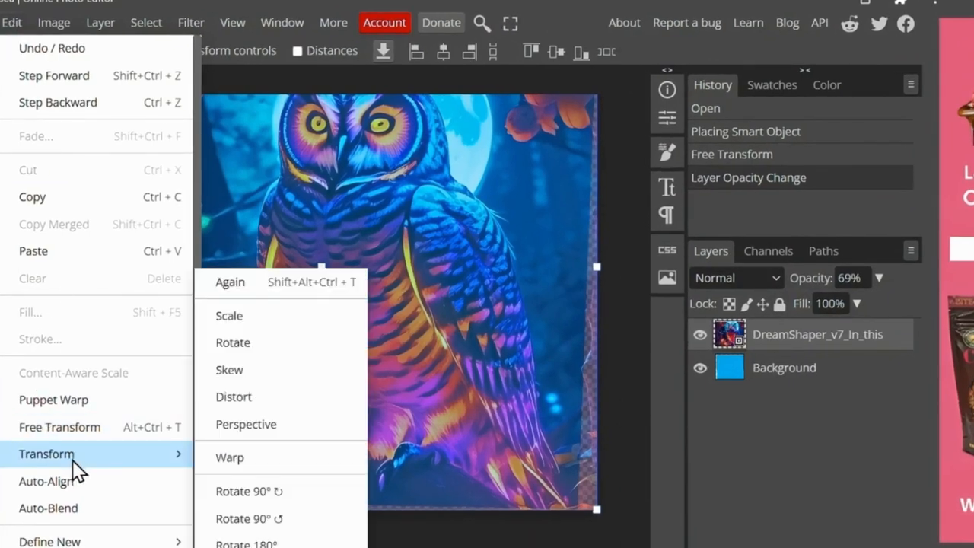
# Reshape the owl to fit the tapered outline and export the wrap as PNG.
pyautogui.click(229, 457)
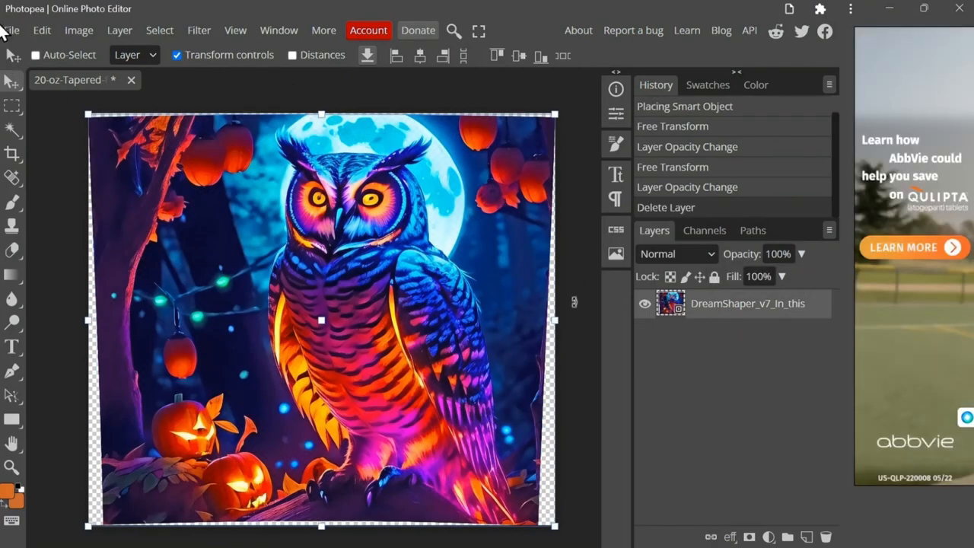
pyautogui.click(12, 30)
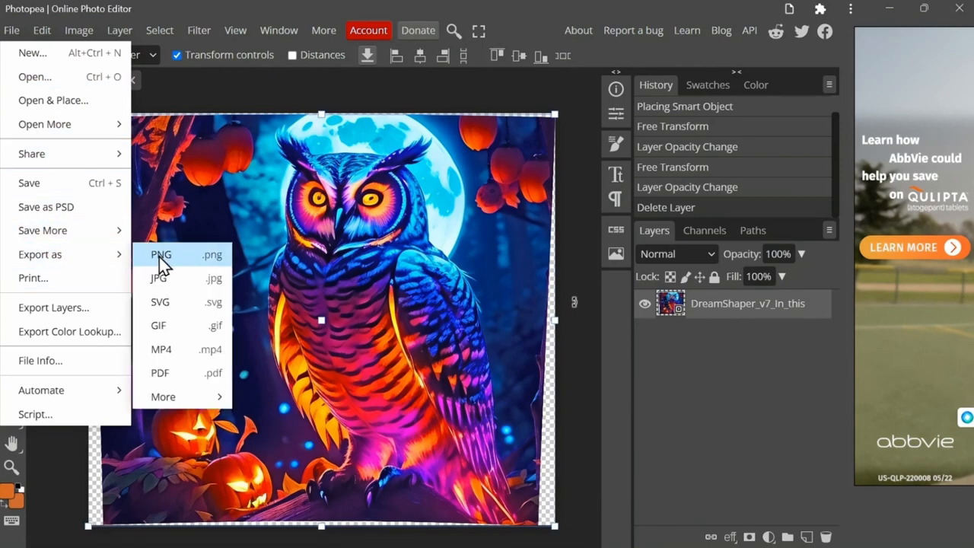
pyautogui.click(161, 254)
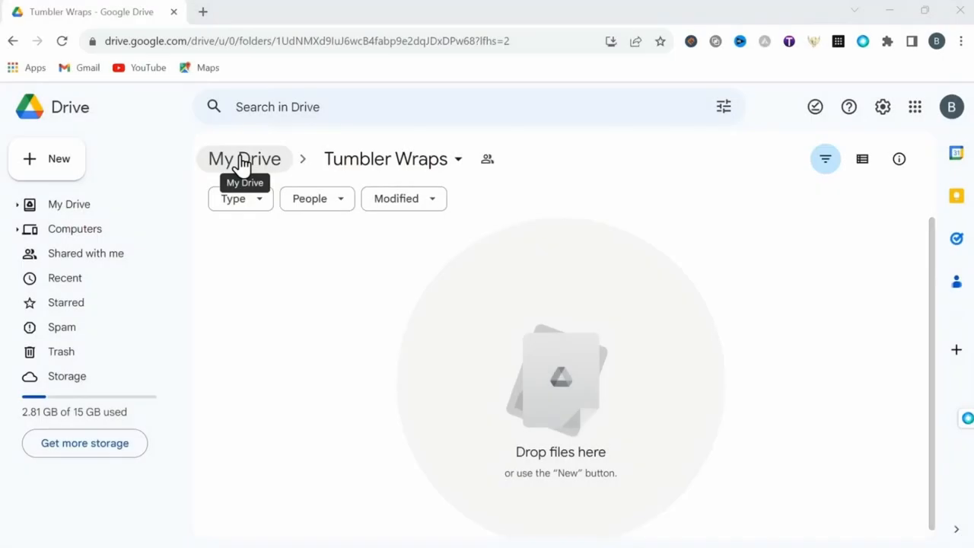
pyautogui.moveTo(388, 160)
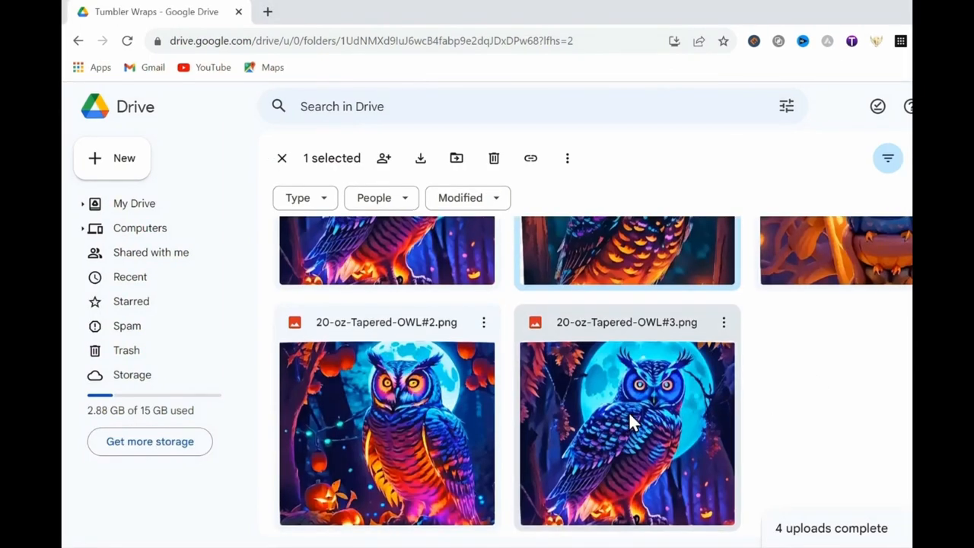
# Scroll the Tumbler Wraps folder, then copy a competitor Etsy listing title.
pyautogui.scroll(-3)
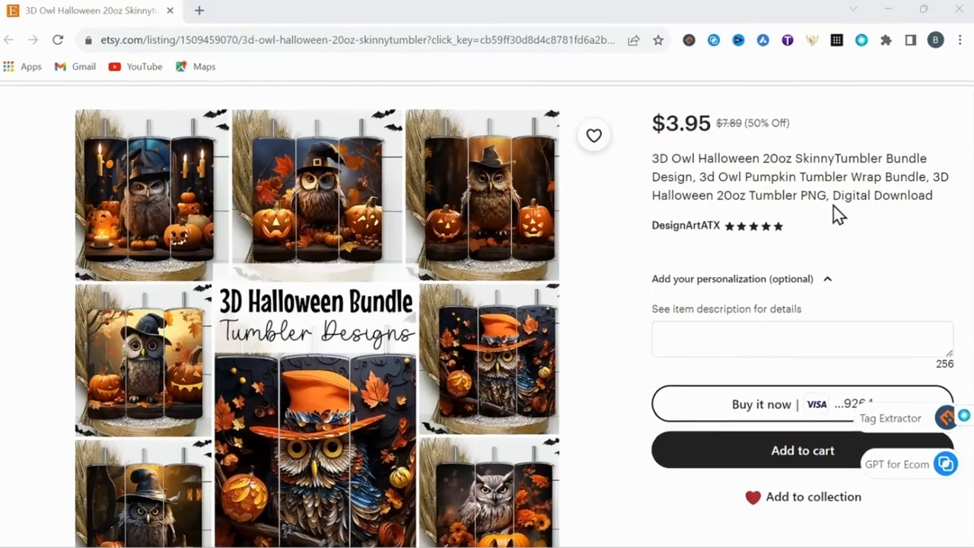
pyautogui.rightClick(761, 176)
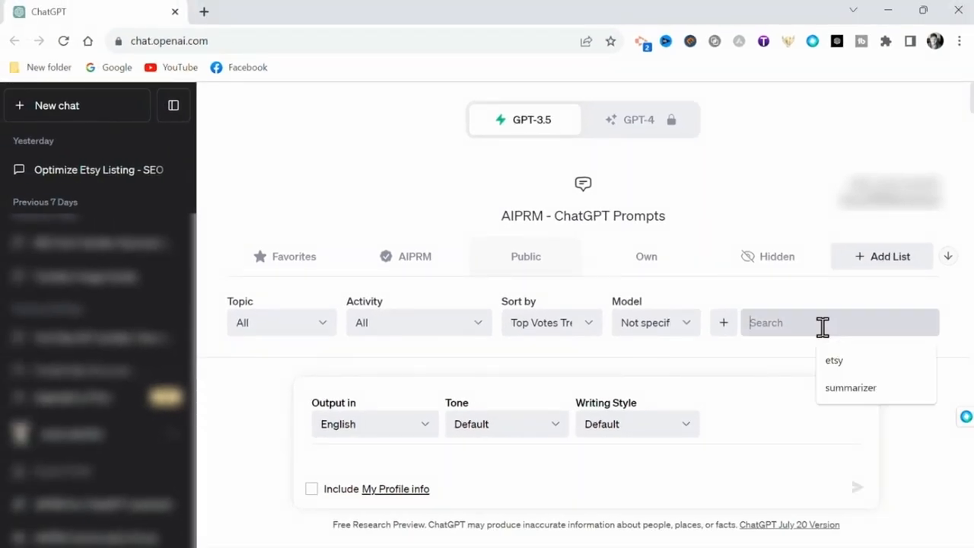
# Send the draft owl bundle title to the AIPRM SEO prompt and review the generated listing.
pyautogui.scroll(-3)
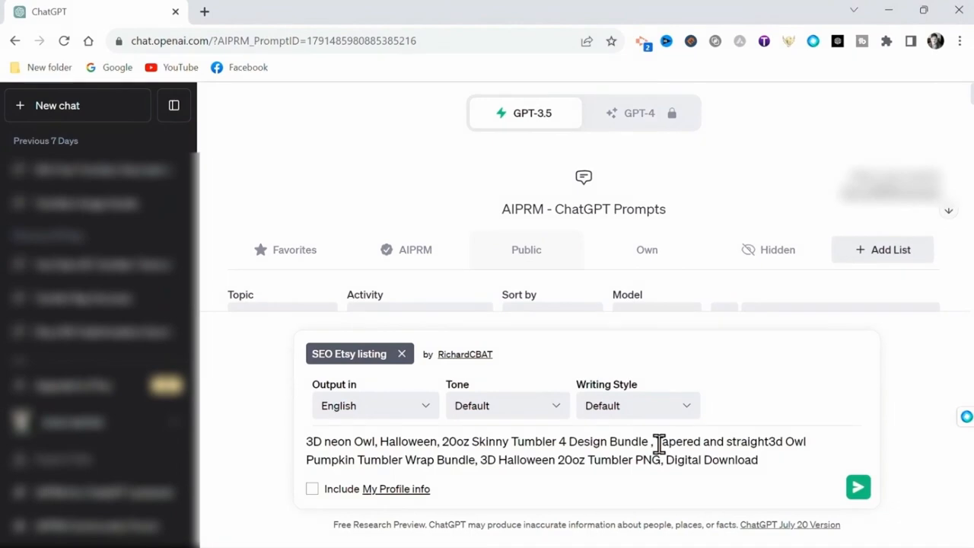
pyautogui.click(858, 487)
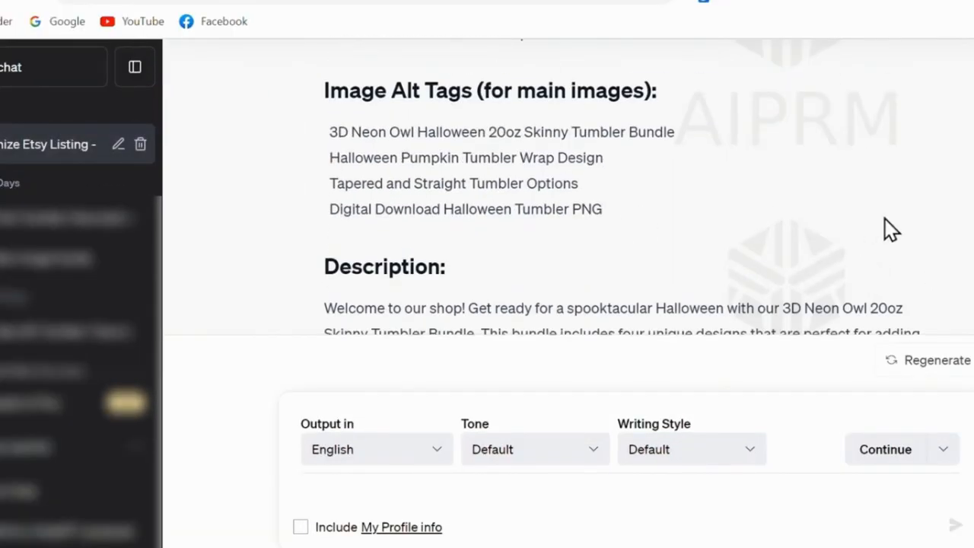
pyautogui.scroll(-3)
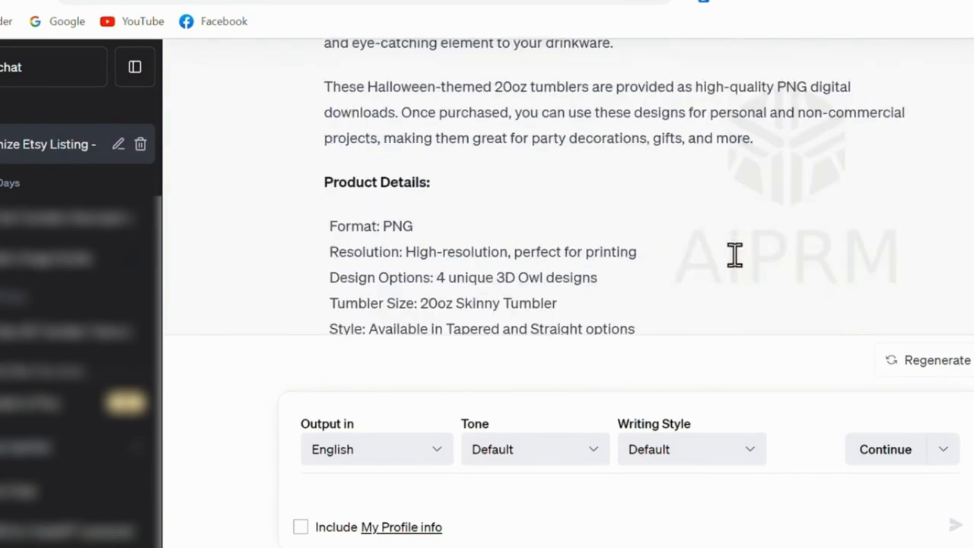
pyautogui.scroll(-3)
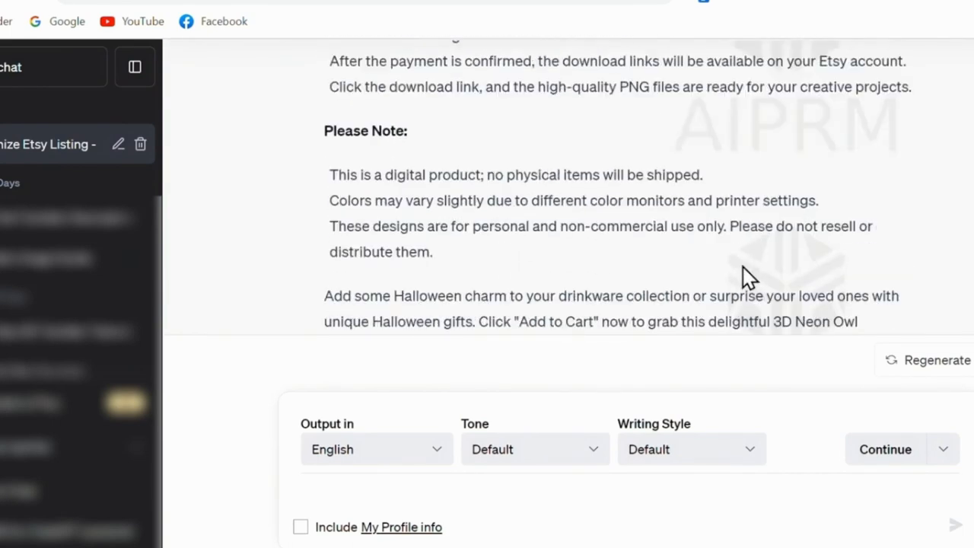
pyautogui.scroll(-3)
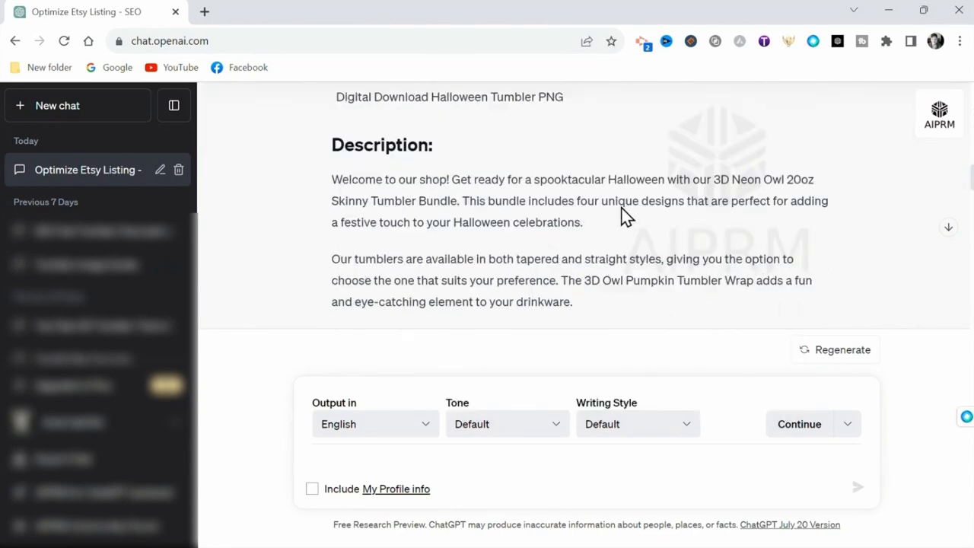
pyautogui.scroll(-3)
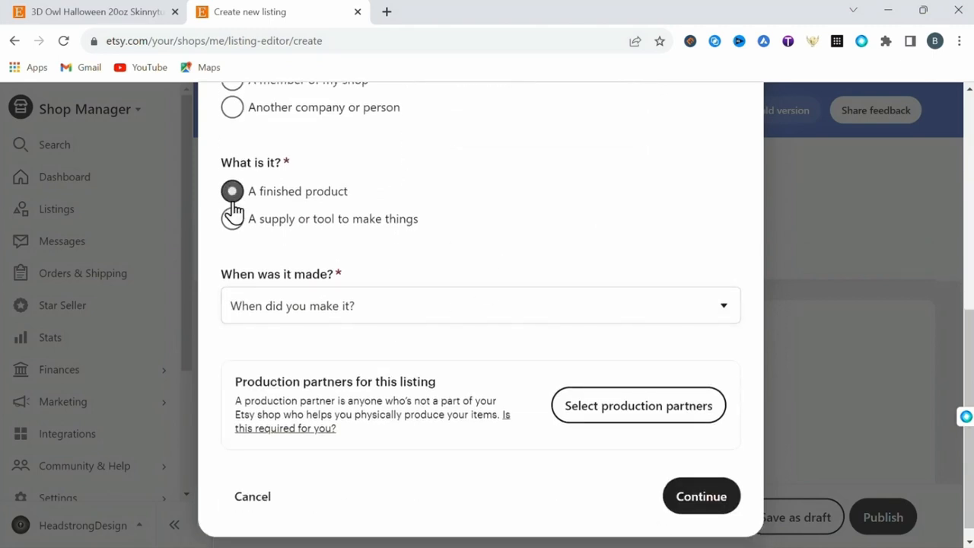
# Set the new Etsy listing as a finished product and switch it to digital.
pyautogui.click(480, 305)
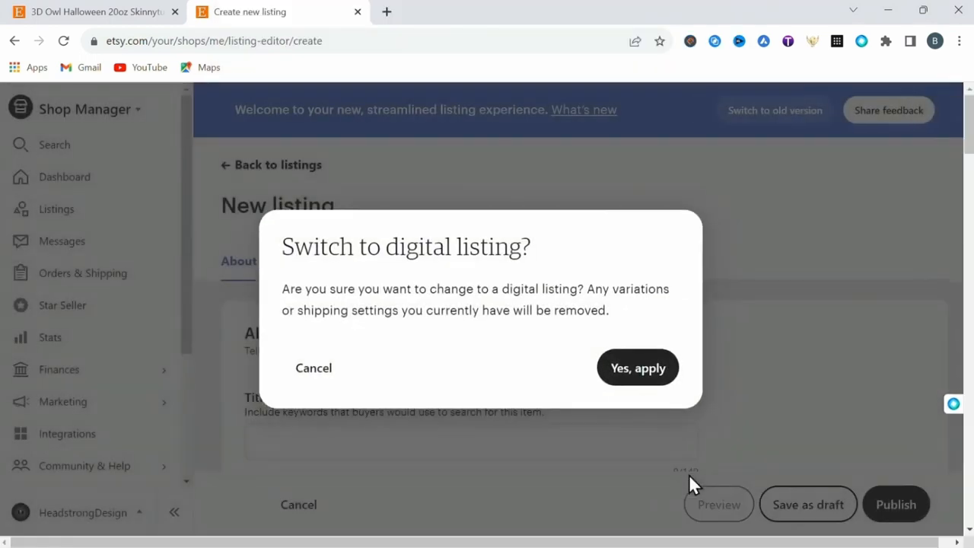
pyautogui.click(637, 368)
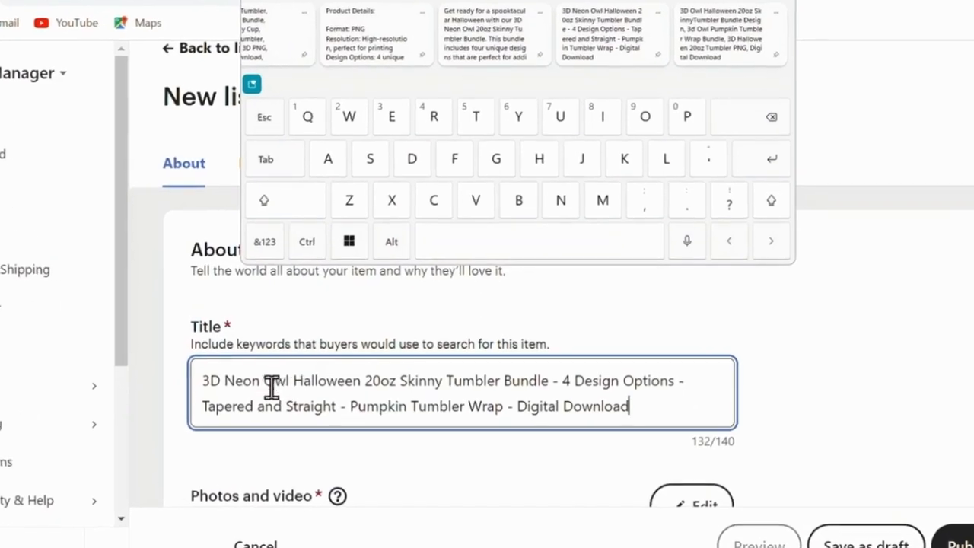
pyautogui.scroll(-3)
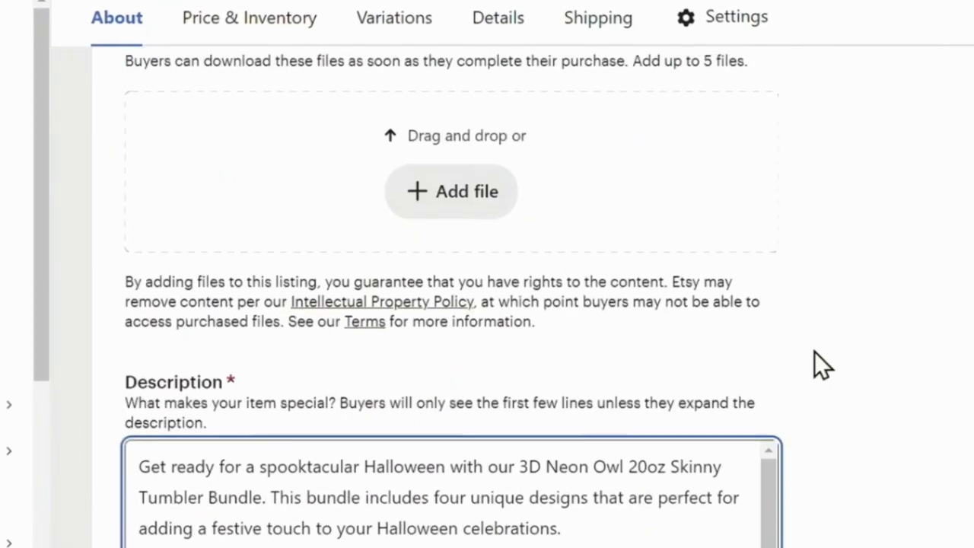
pyautogui.scroll(3)
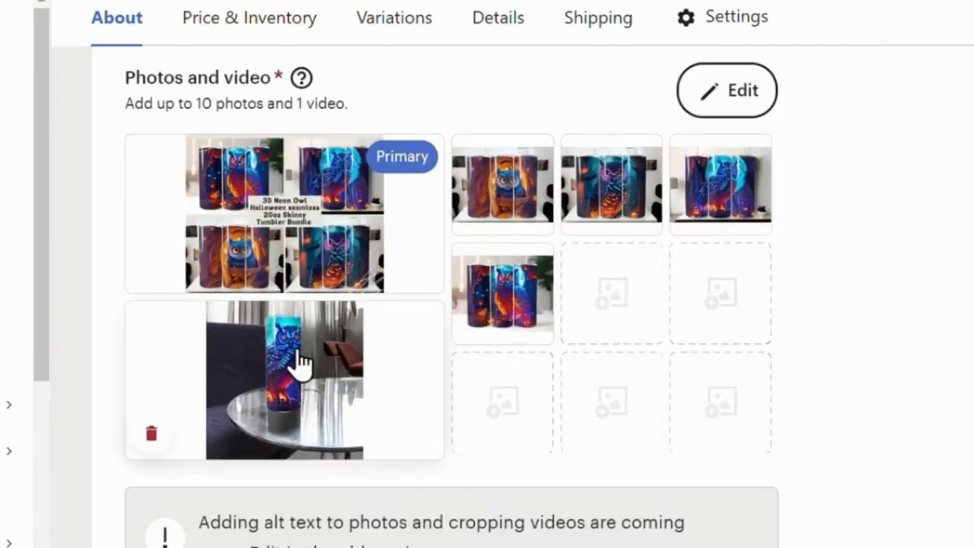
pyautogui.scroll(-3)
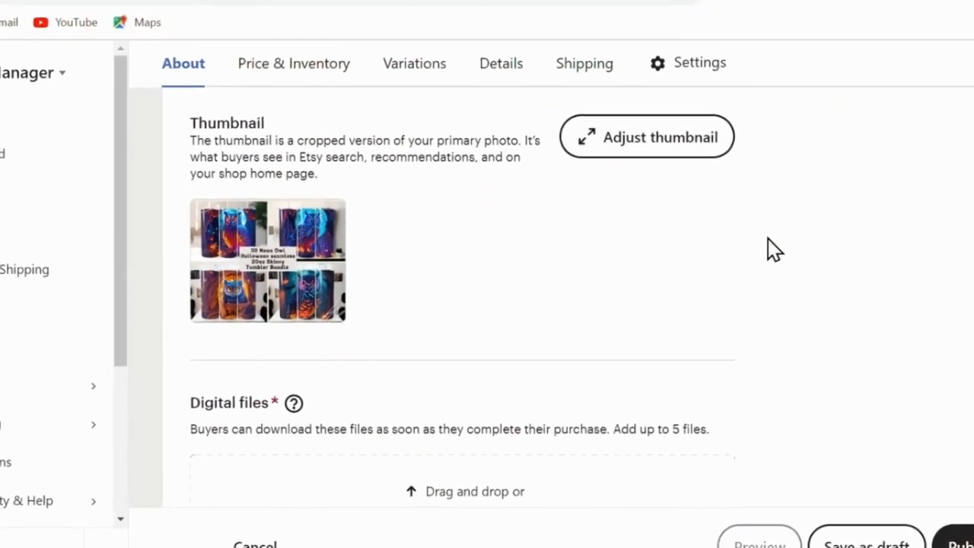
pyautogui.scroll(-3)
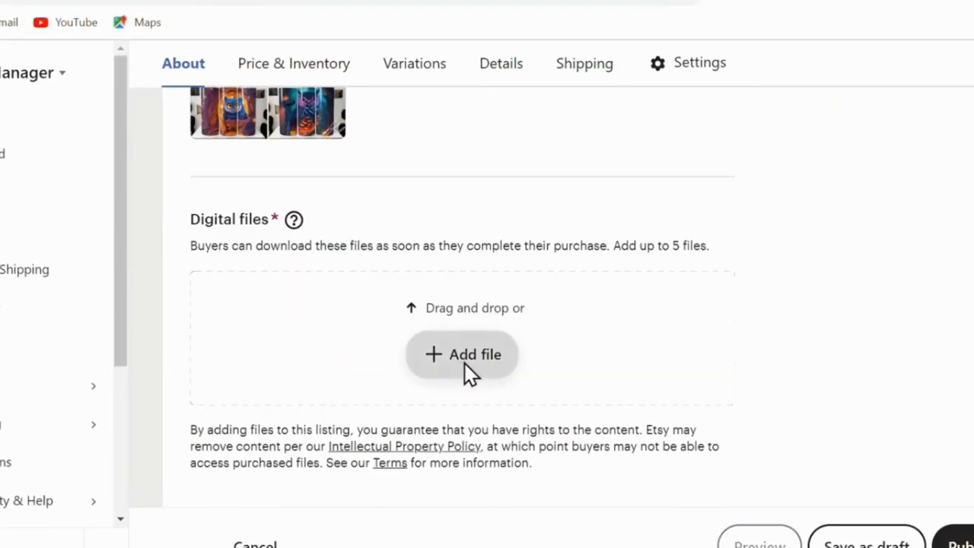
# Attach the PDF download file and move down to the description field.
pyautogui.click(461, 353)
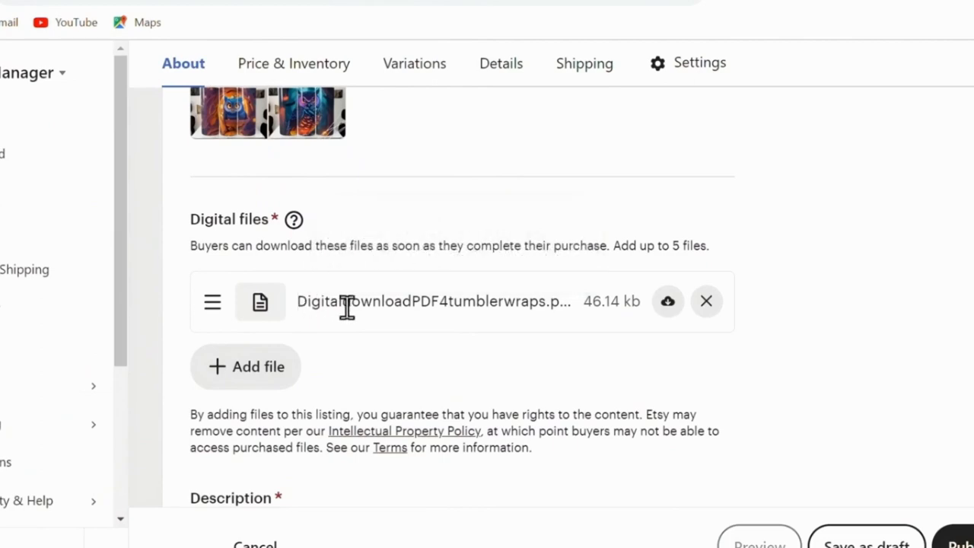
pyautogui.scroll(-3)
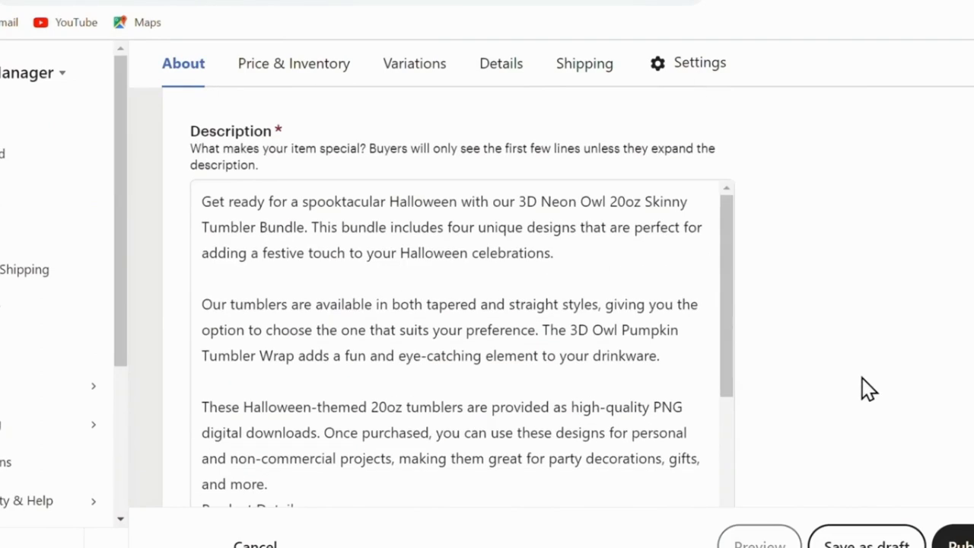
pyautogui.scroll(-3)
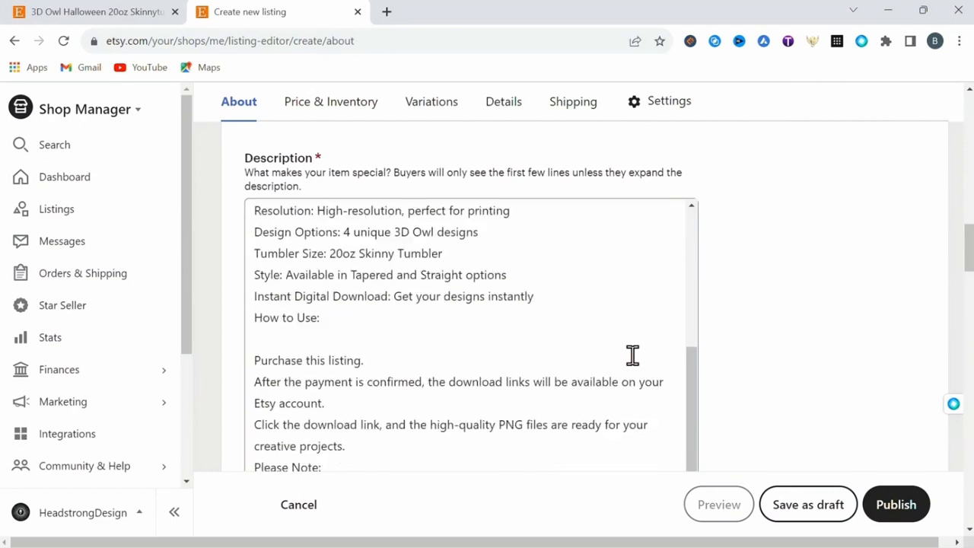
pyautogui.scroll(-3)
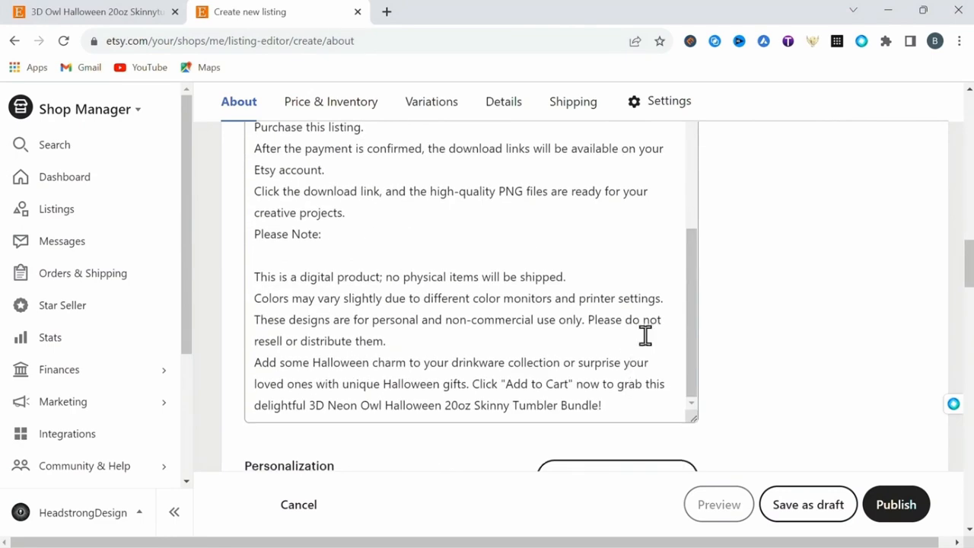
# Enter a 3.99 price and pick Digital Prints from a 'digit' category search.
pyautogui.click(332, 101)
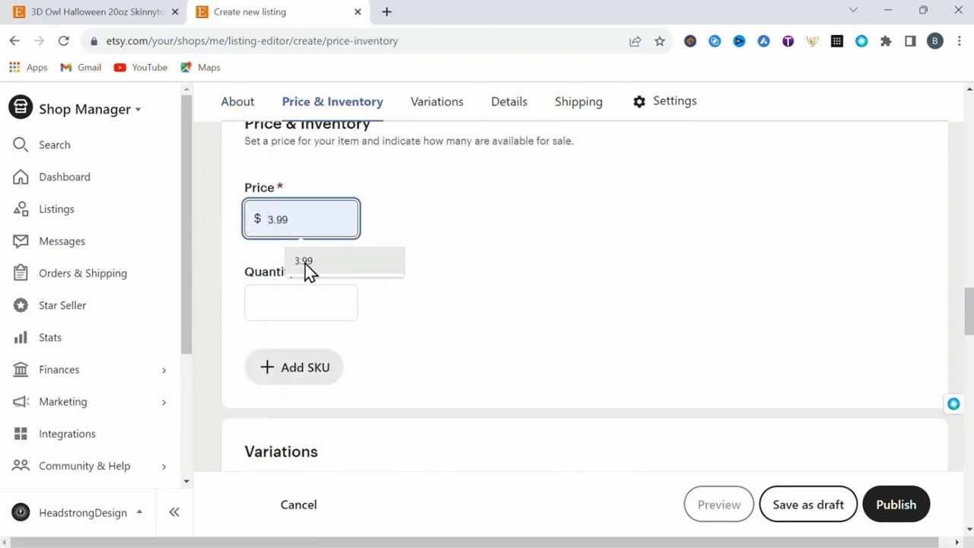
pyautogui.scroll(-3)
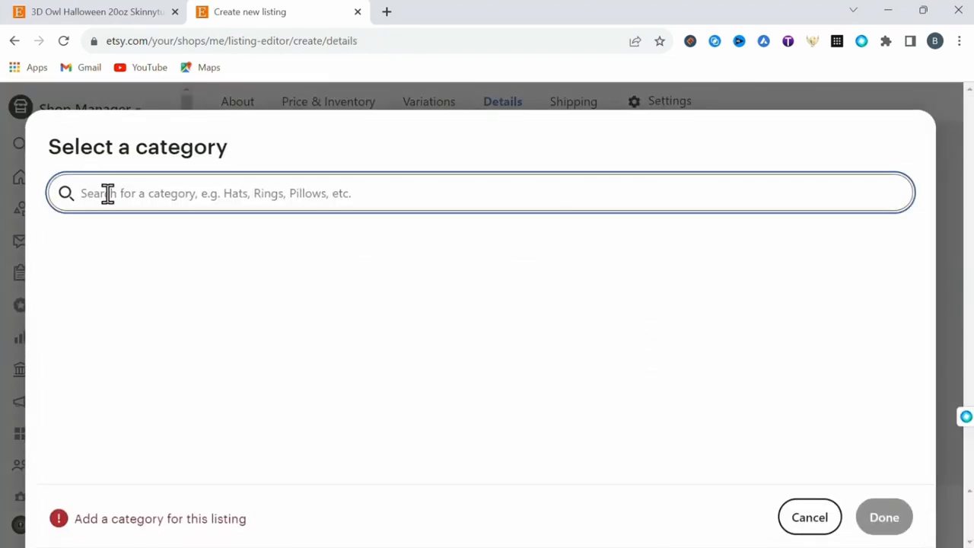
pyautogui.write('digit')
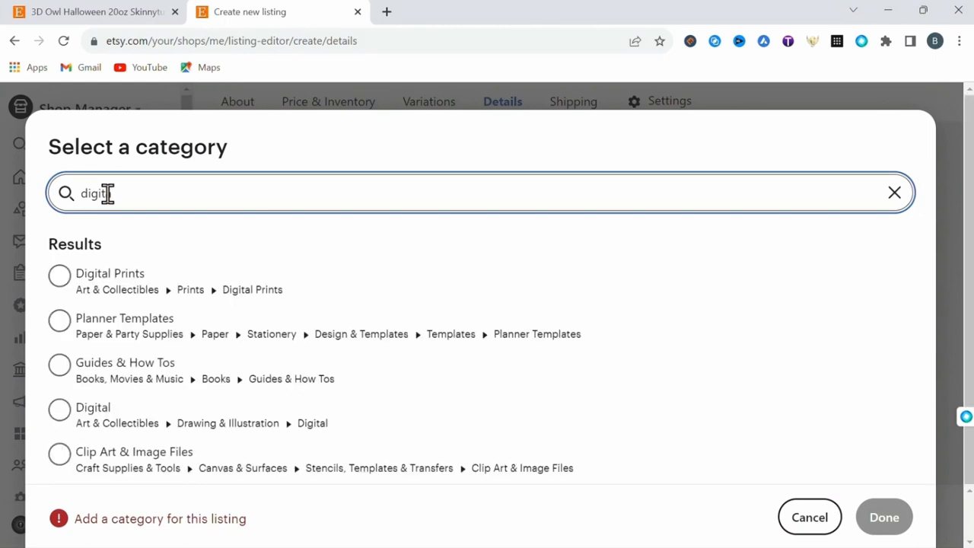
pyautogui.click(60, 275)
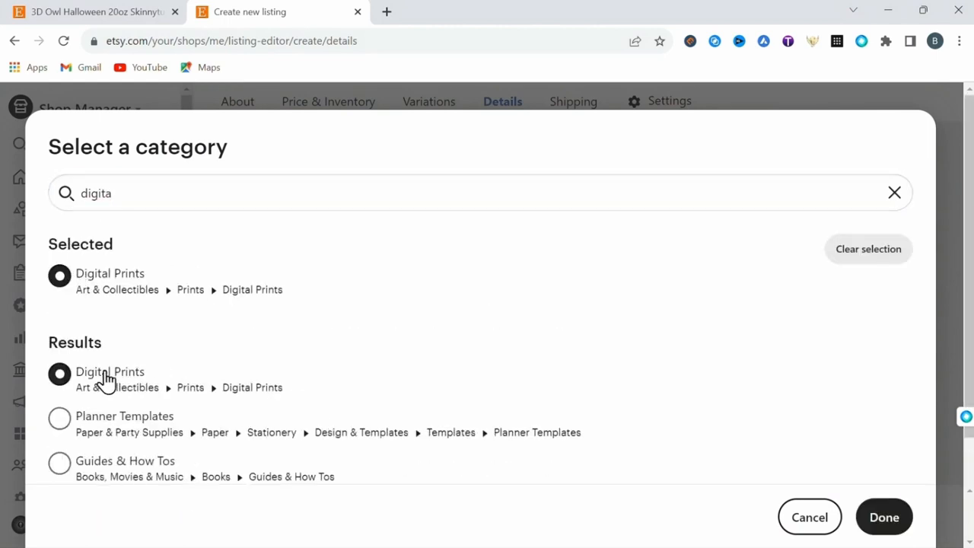
pyautogui.click(883, 517)
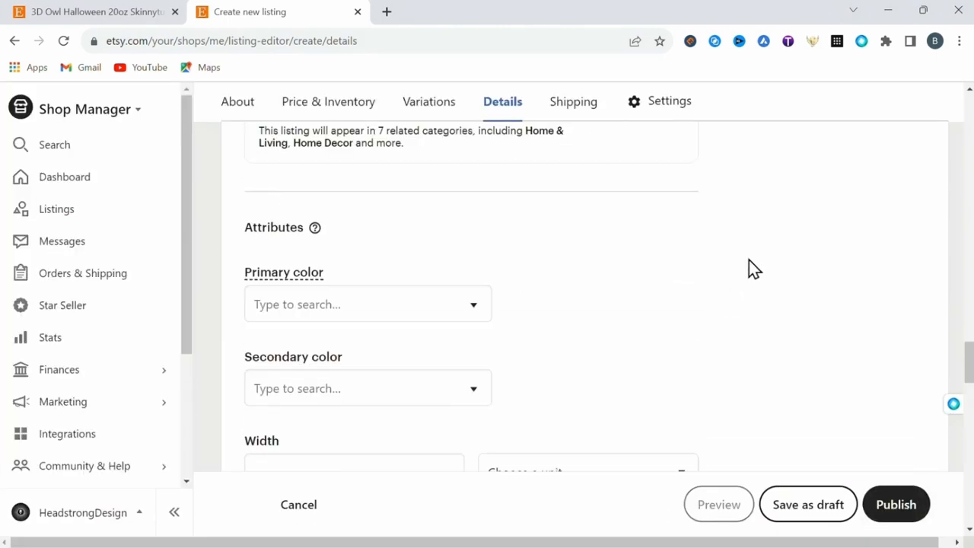
pyautogui.click(668, 100)
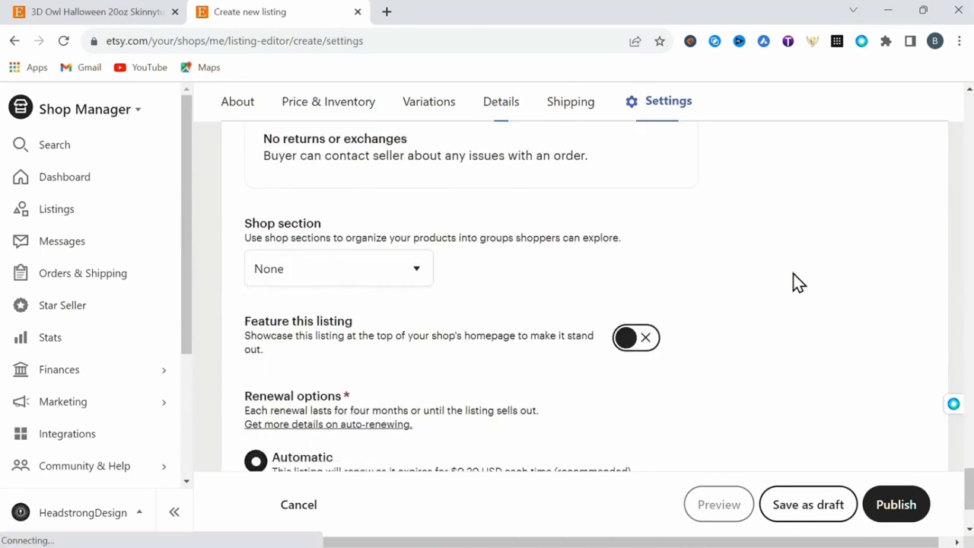
pyautogui.scroll(-3)
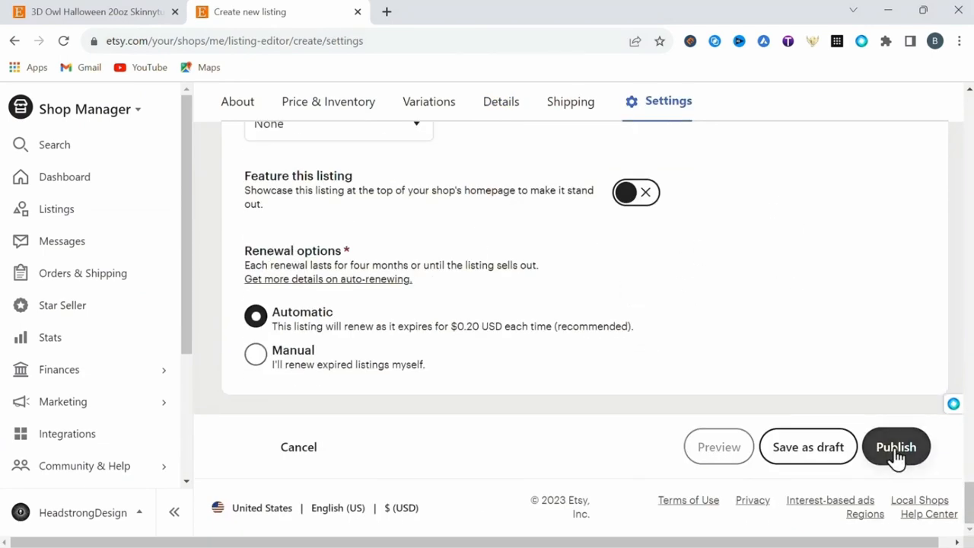